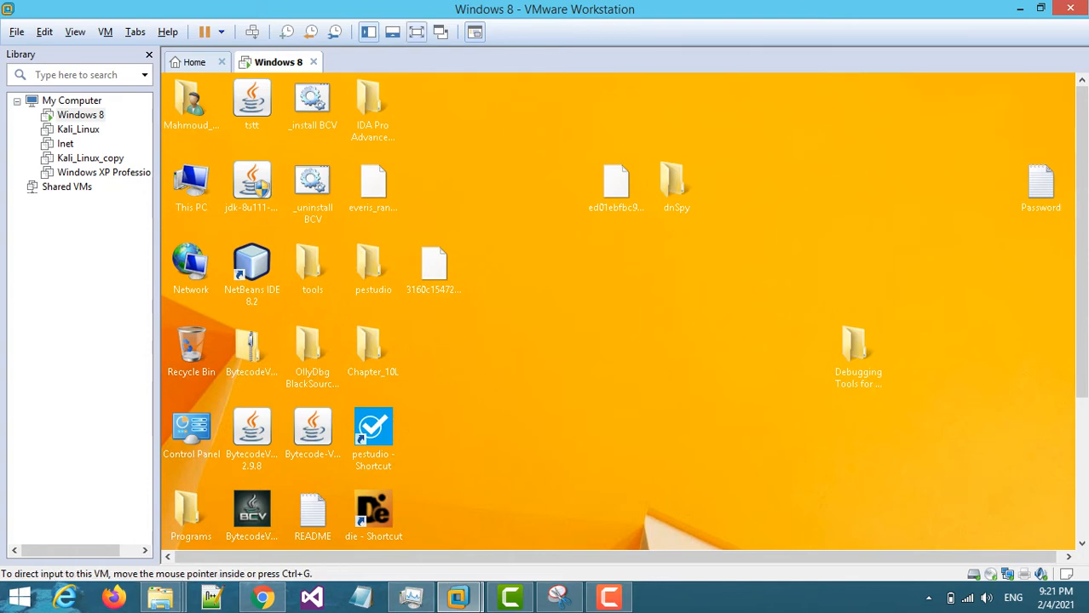
Click into the Windows 8 virtual machine so it receives input
click(1041, 9)
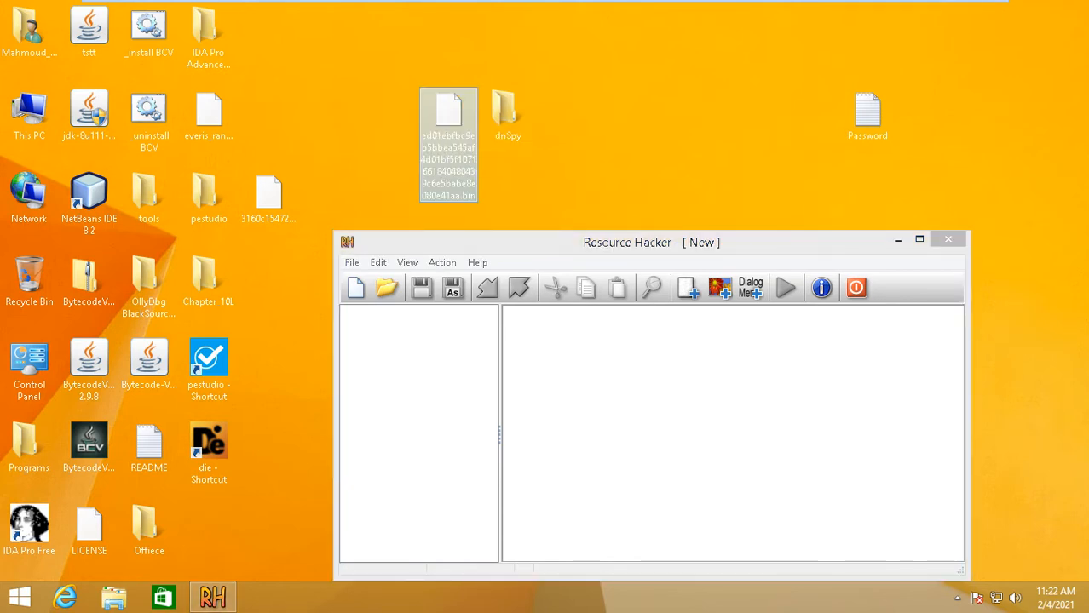
Load the .bin sample; view XIA 2058:1033, the Manifest, then XIA's data again
click(386, 287)
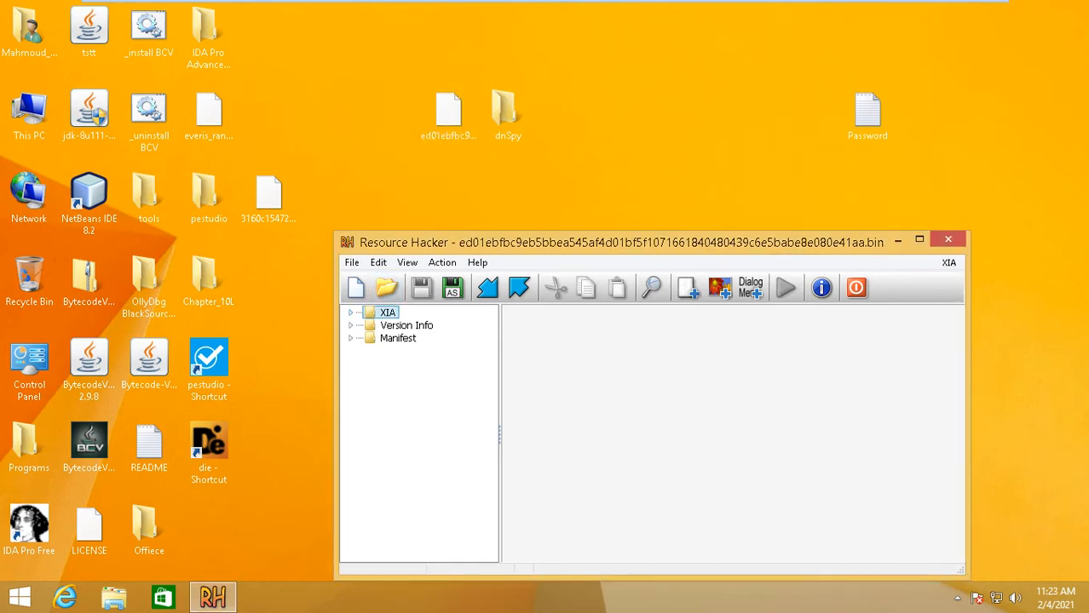
click(350, 312)
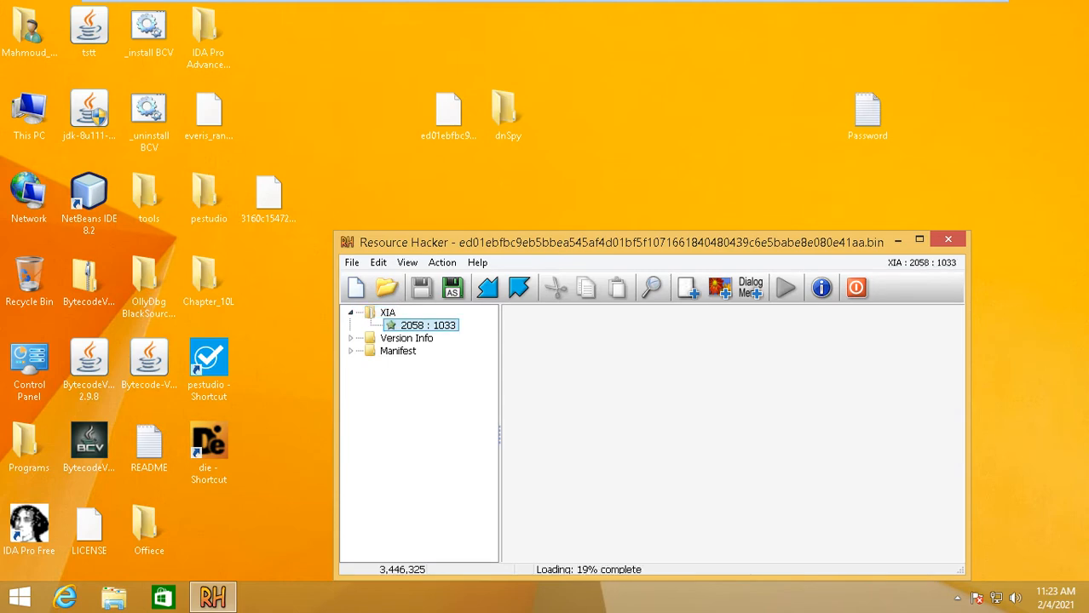
click(918, 239)
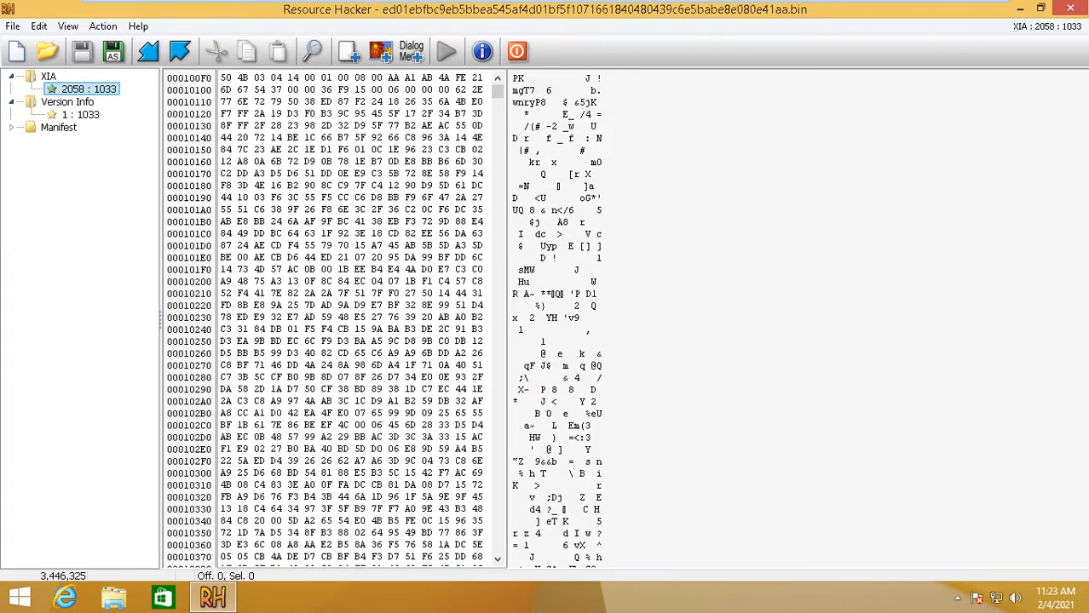
click(80, 115)
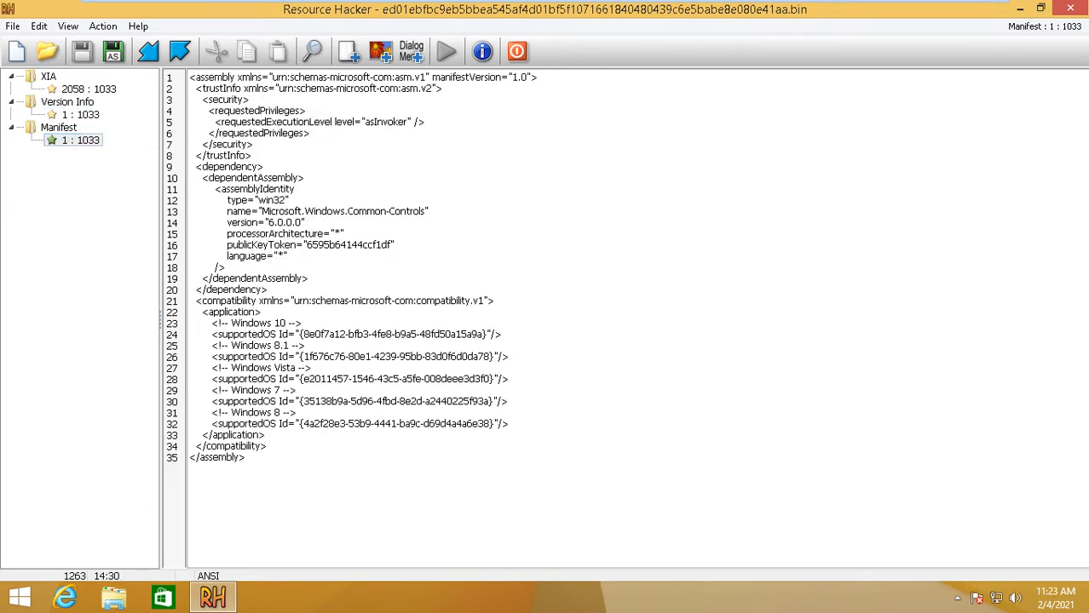
click(307, 222)
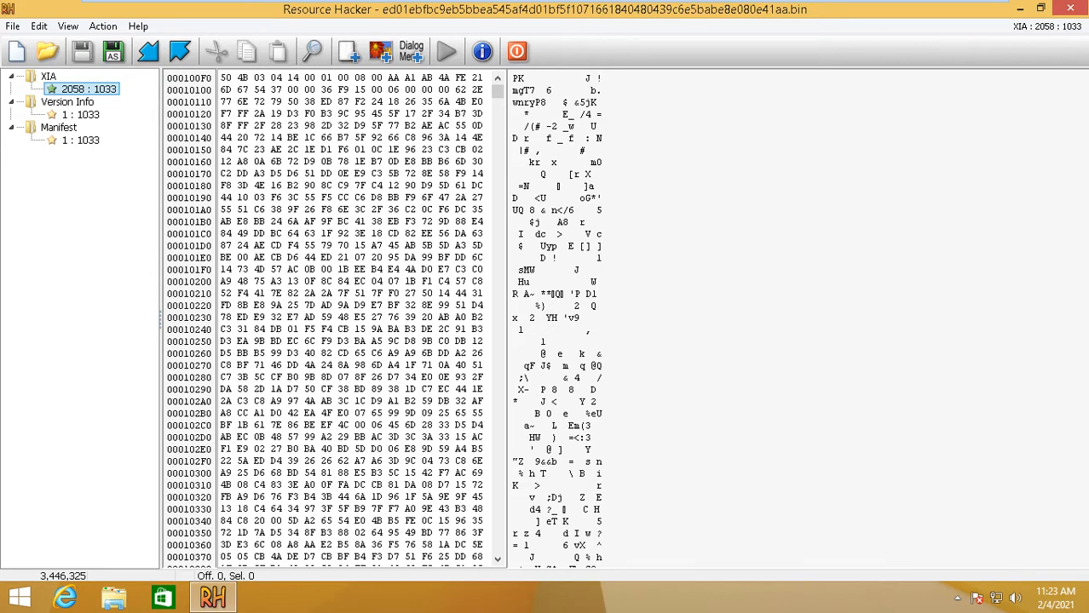
Save the XIA resource to the Desktop as 'XIA' and move its icon toward centre
click(102, 25)
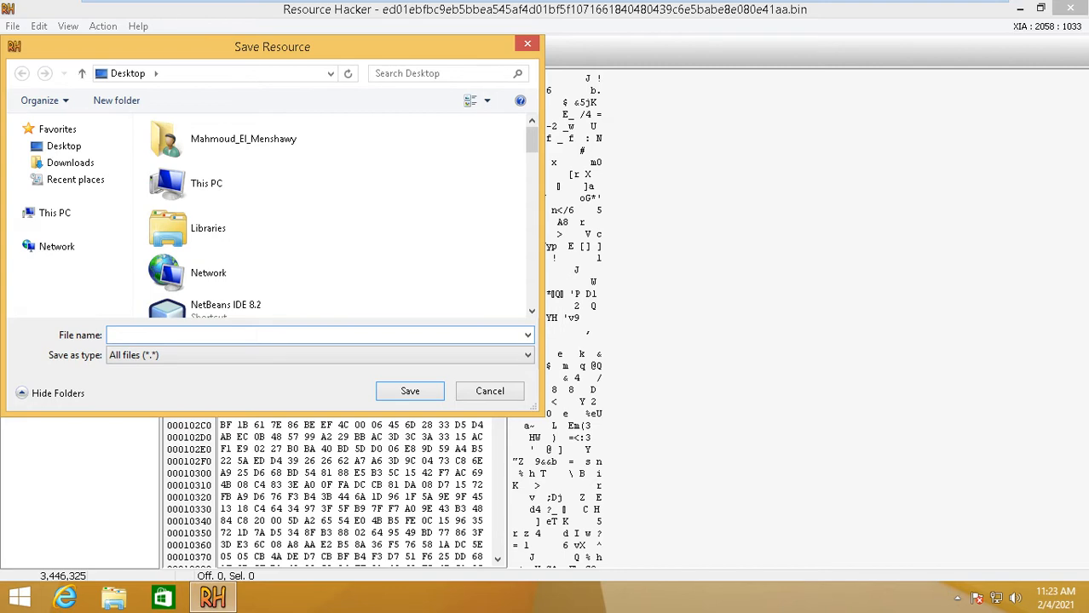
text(XIA)
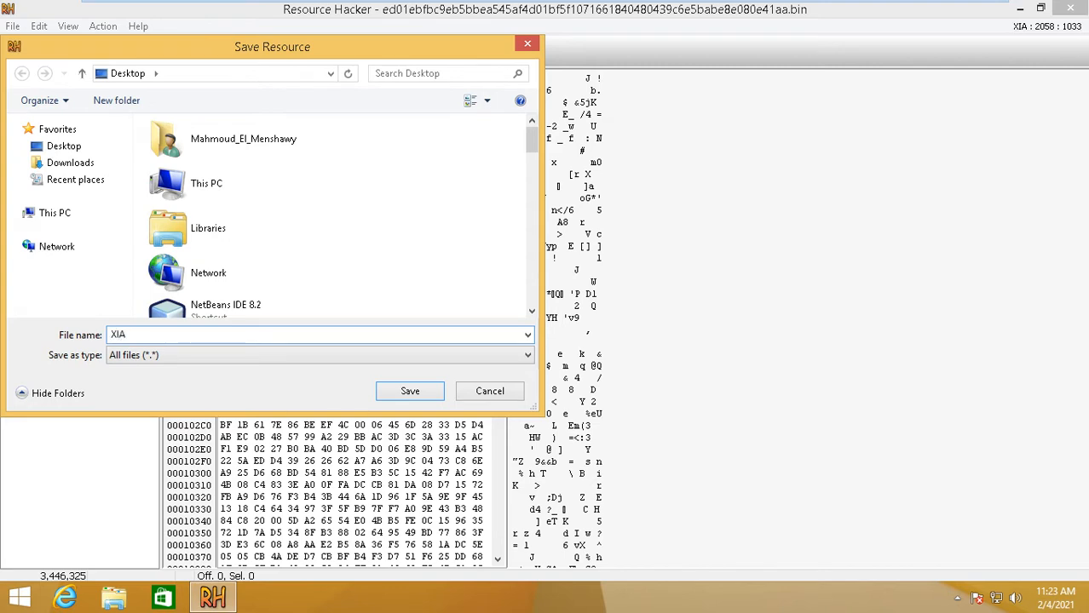
drag(272, 47, 562, 80)
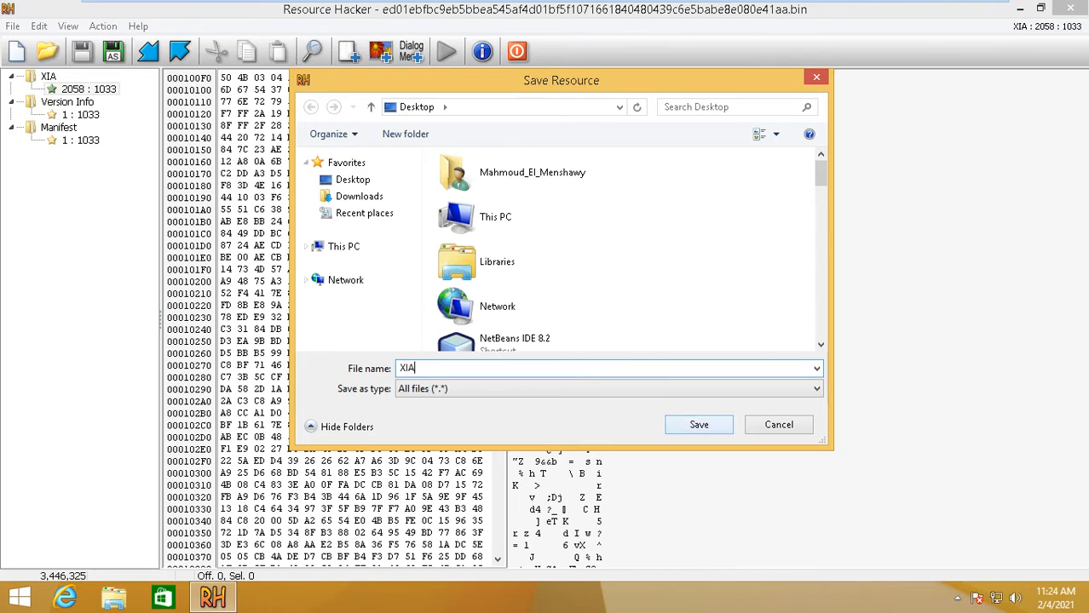
click(698, 424)
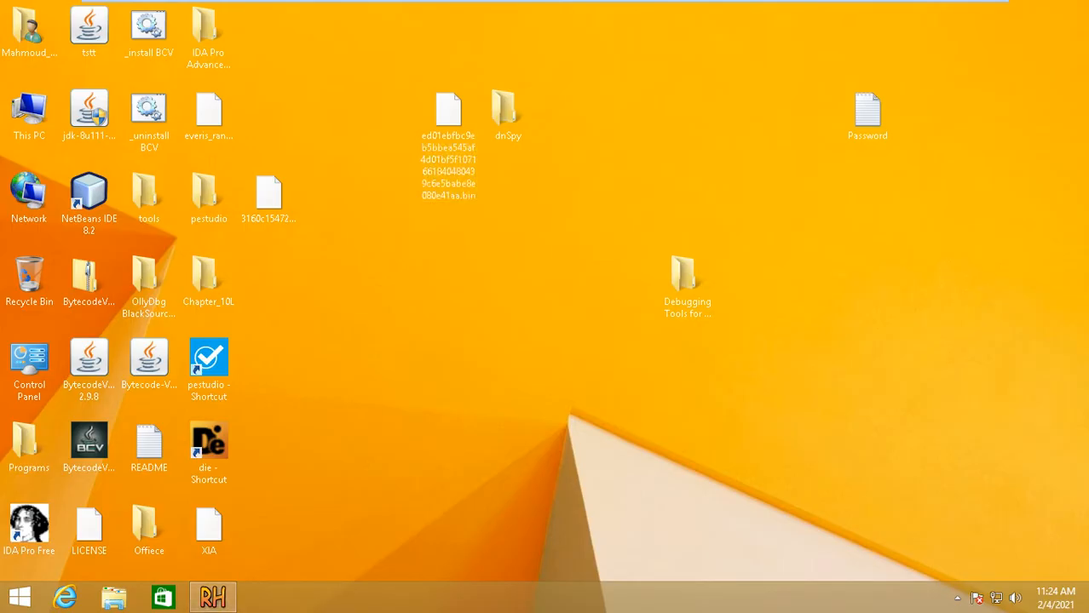
drag(209, 529, 329, 364)
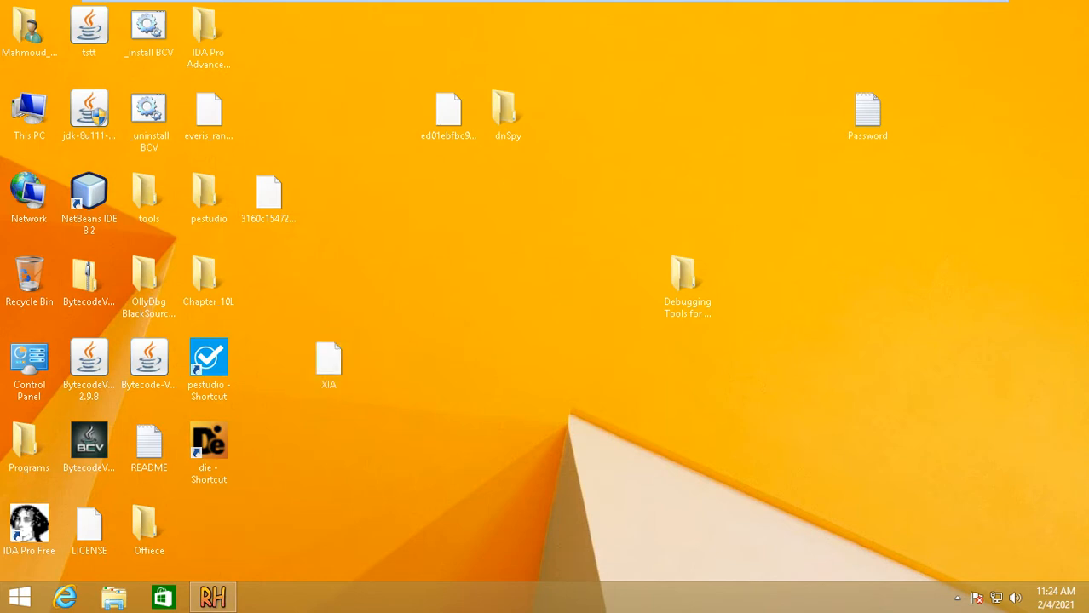
click(329, 358)
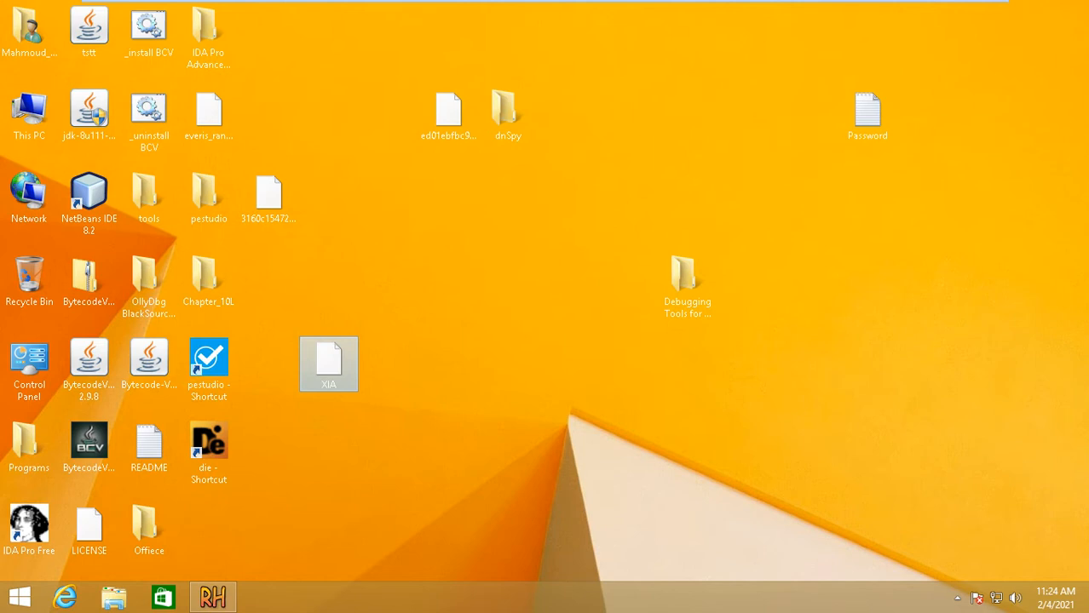
Scan XIA in Detect It Easy: encrypted Zip 2.0, 36 files; then close it
double_click(209, 452)
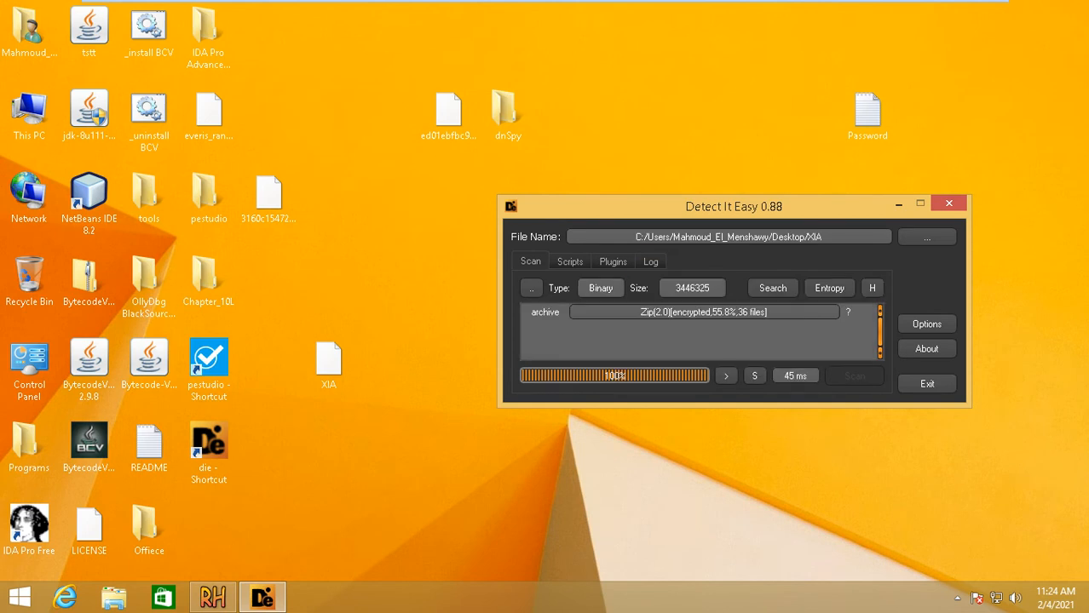
drag(733, 207, 602, 183)
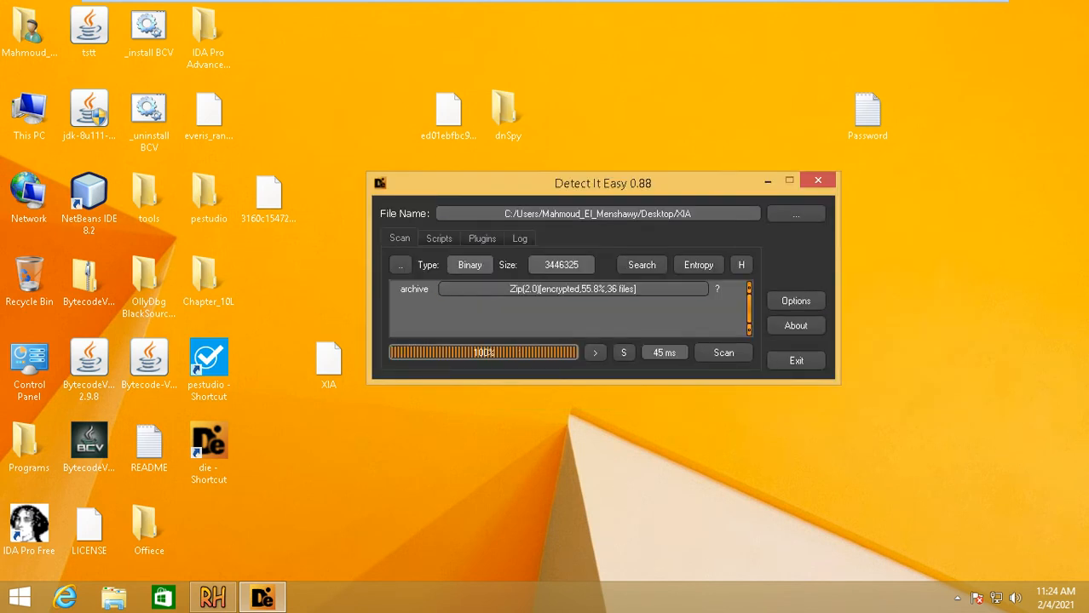
click(573, 289)
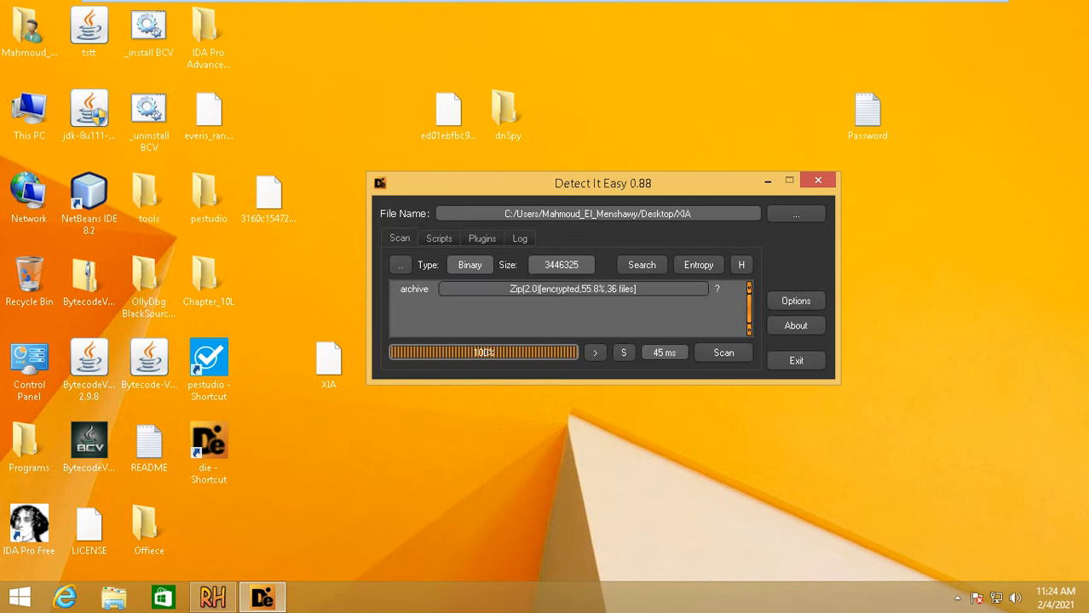
click(817, 180)
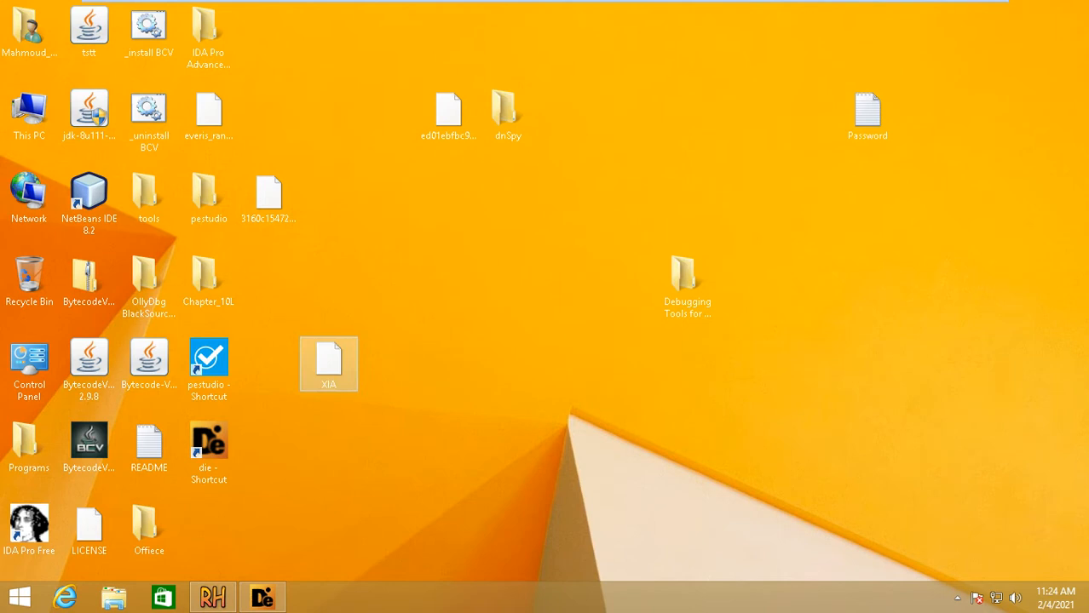
Start Extract All on the XIA archive, targeting the Desktop\XIA folder
right_click(328, 362)
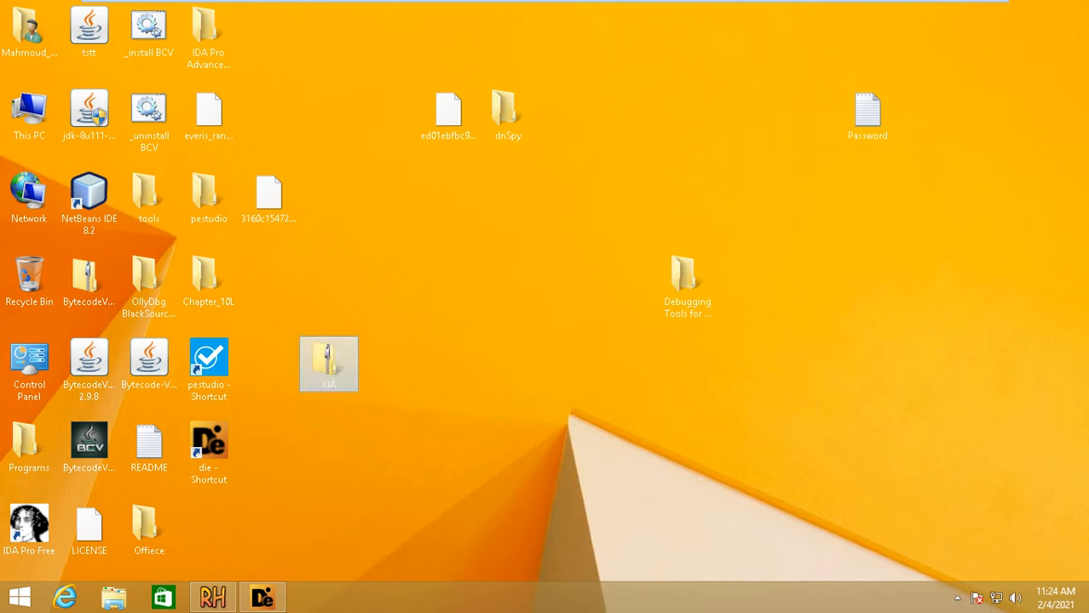
mouse_move(328, 364)
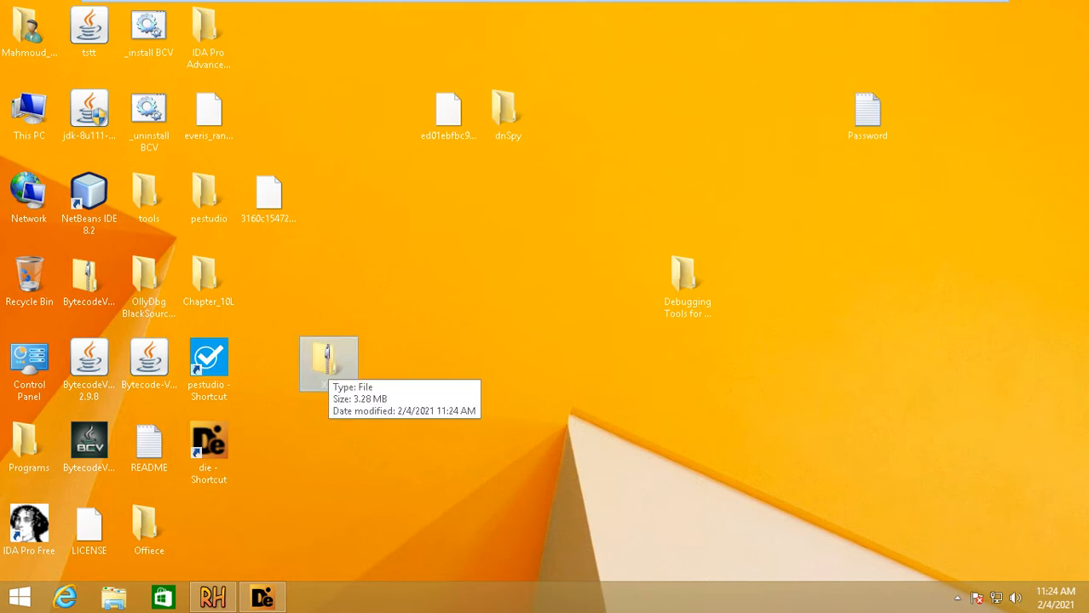
right_click(328, 363)
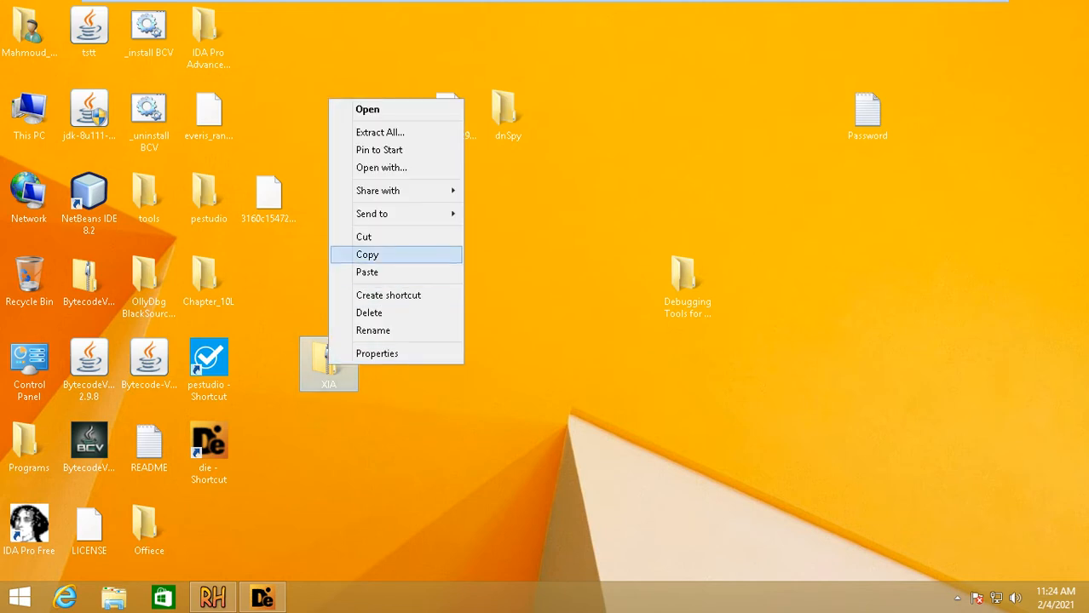
mouse_move(380, 133)
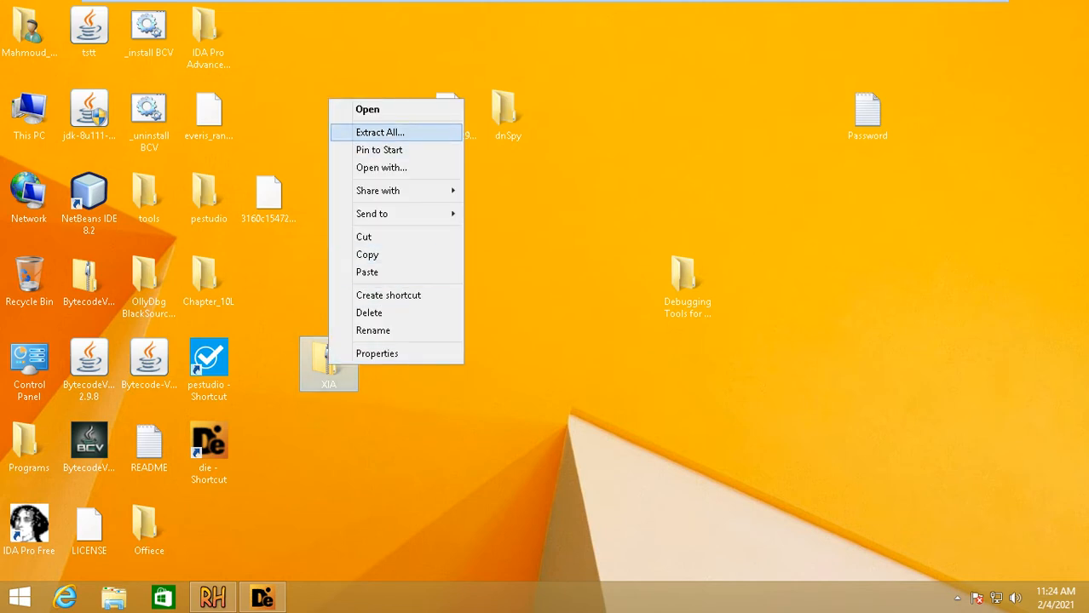
click(379, 132)
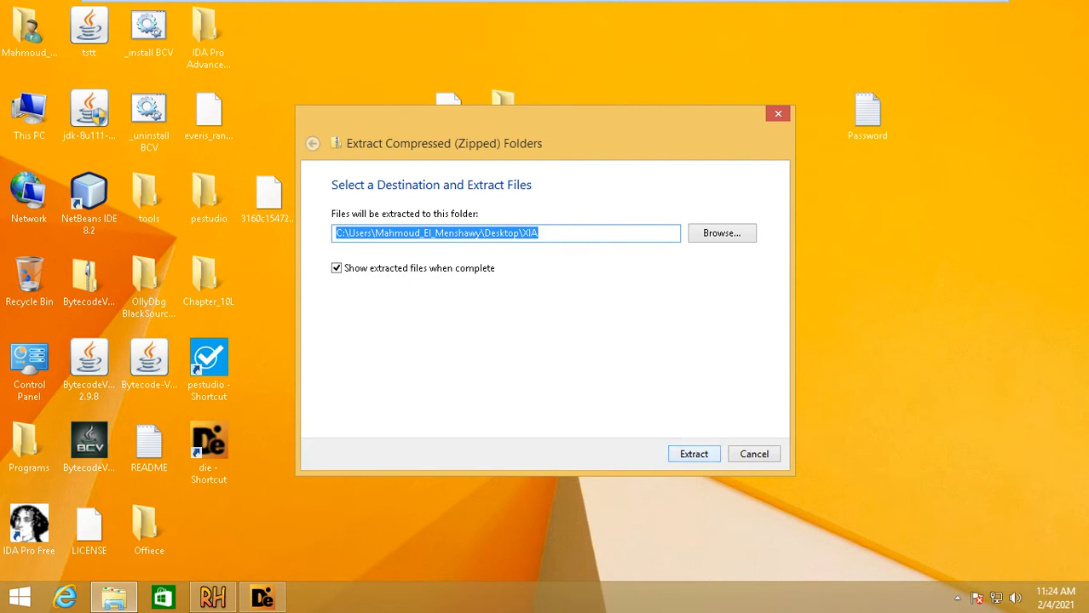
Extract XIA into Desktop\XIA, supplying the archive password when prompted
click(694, 454)
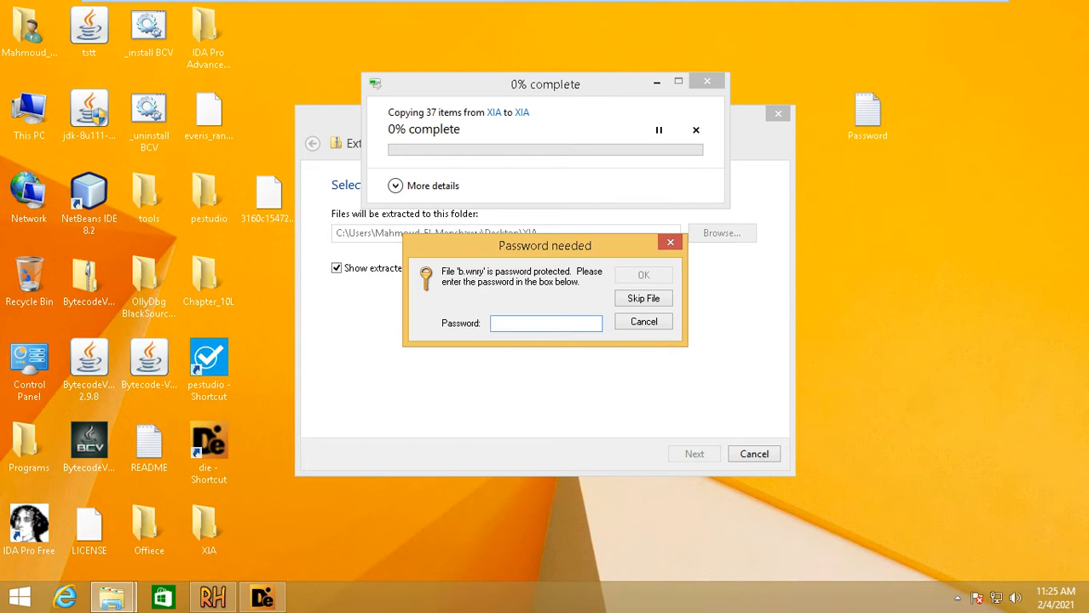
click(866, 115)
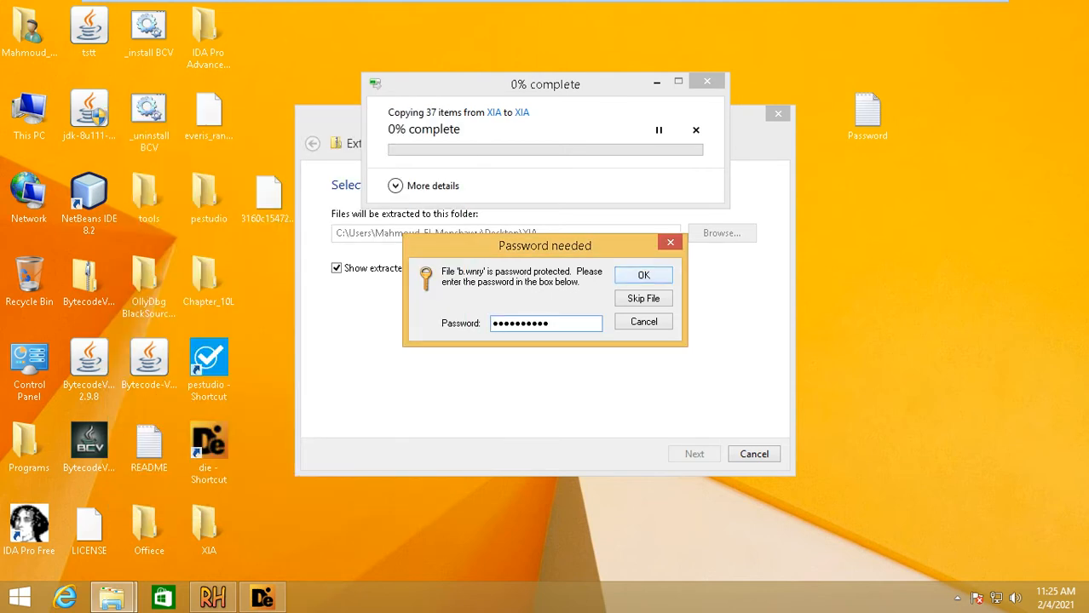
click(644, 275)
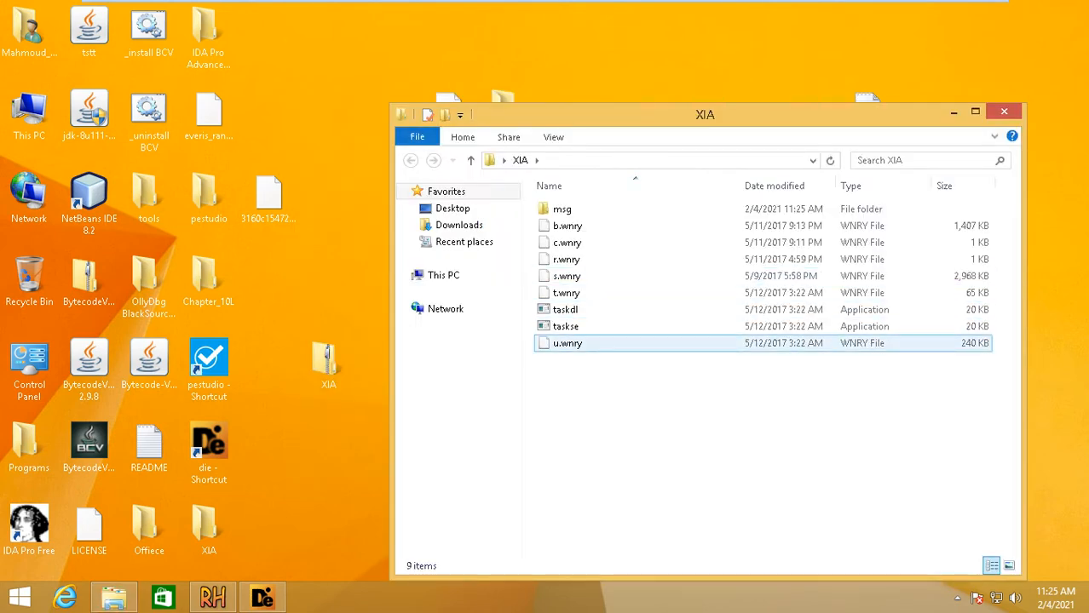
Close the Explorer window showing the nine extracted XIA files
click(568, 343)
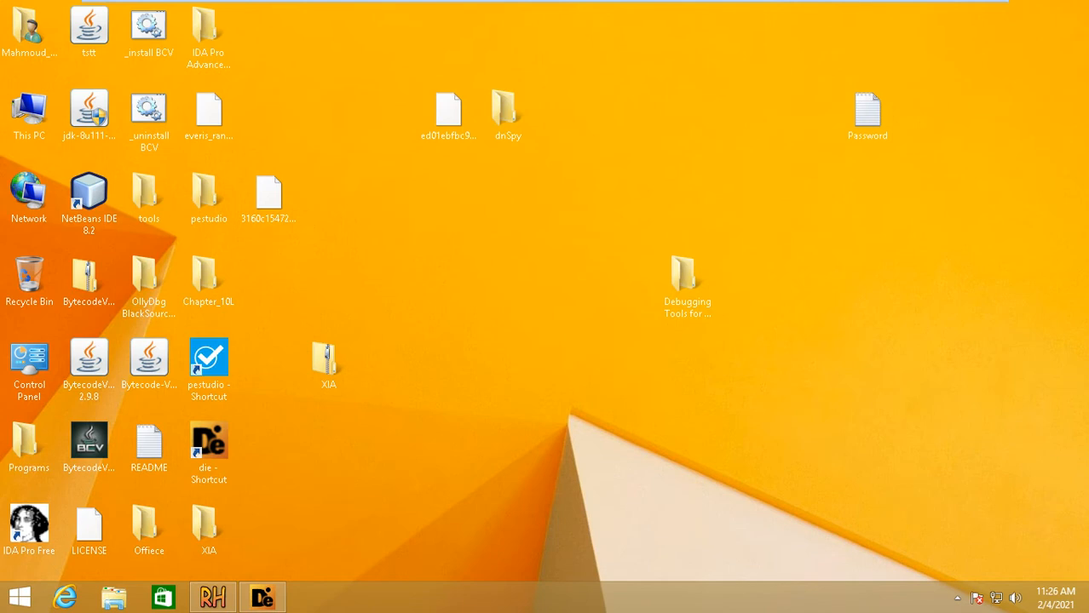
Launch pestudio and view the sample's VirusTotal detections (35/62)
click(209, 362)
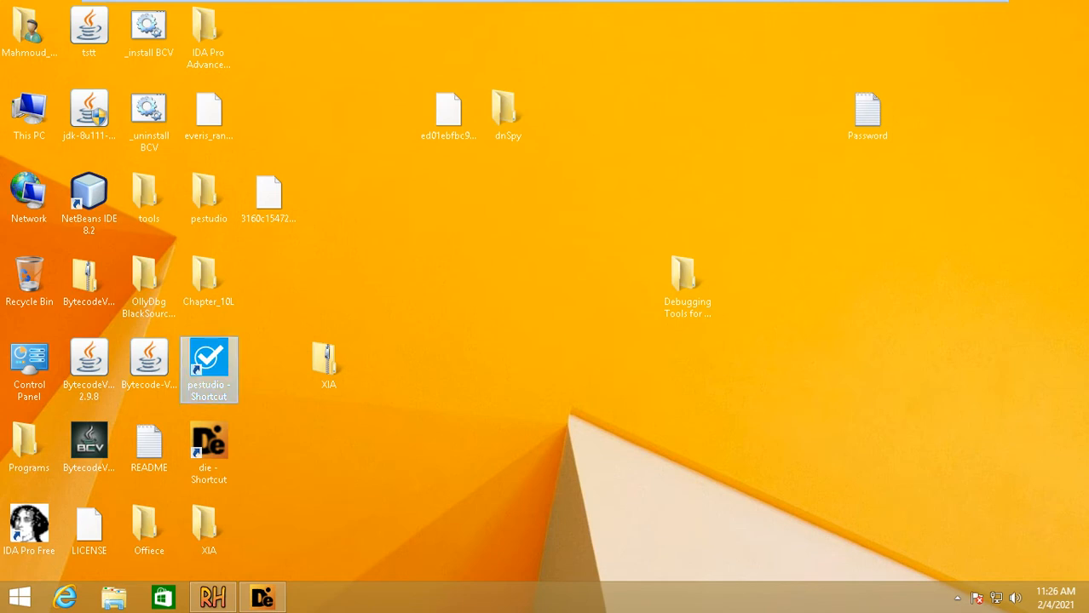
mouse_move(209, 367)
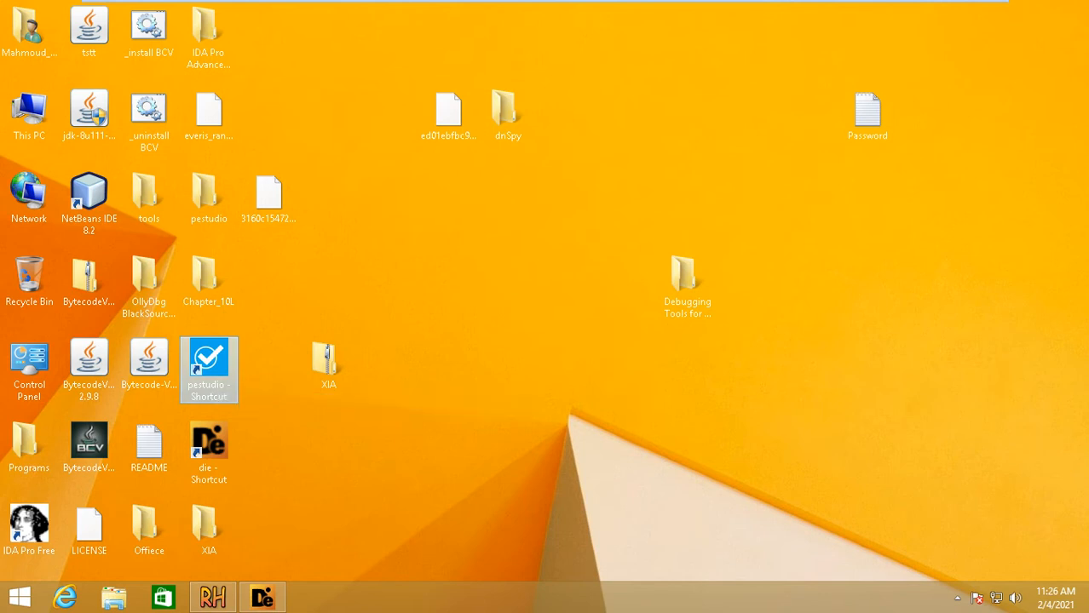
double_click(209, 362)
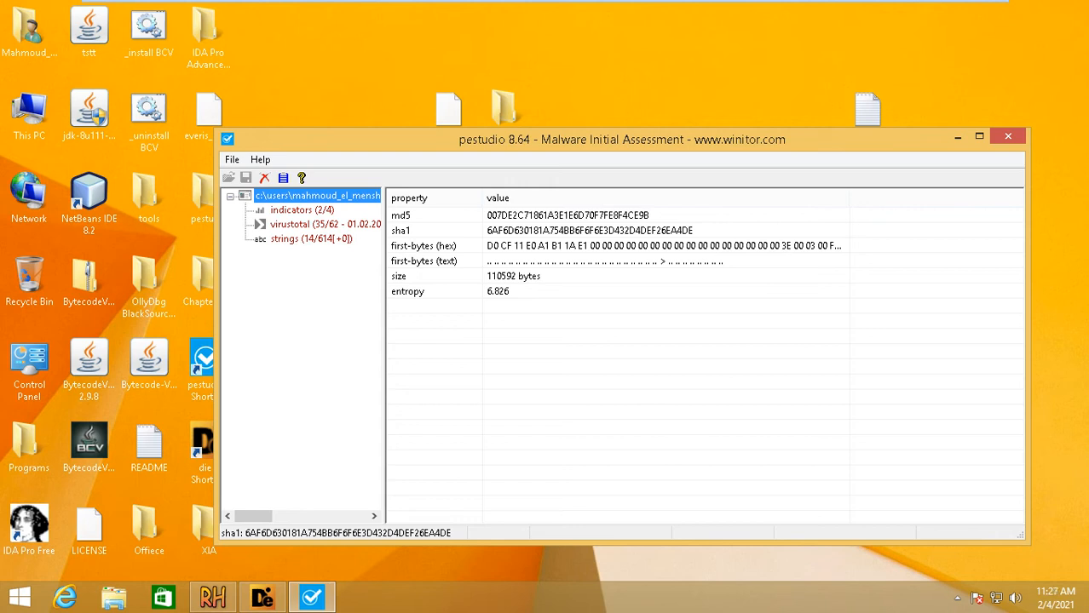
click(296, 239)
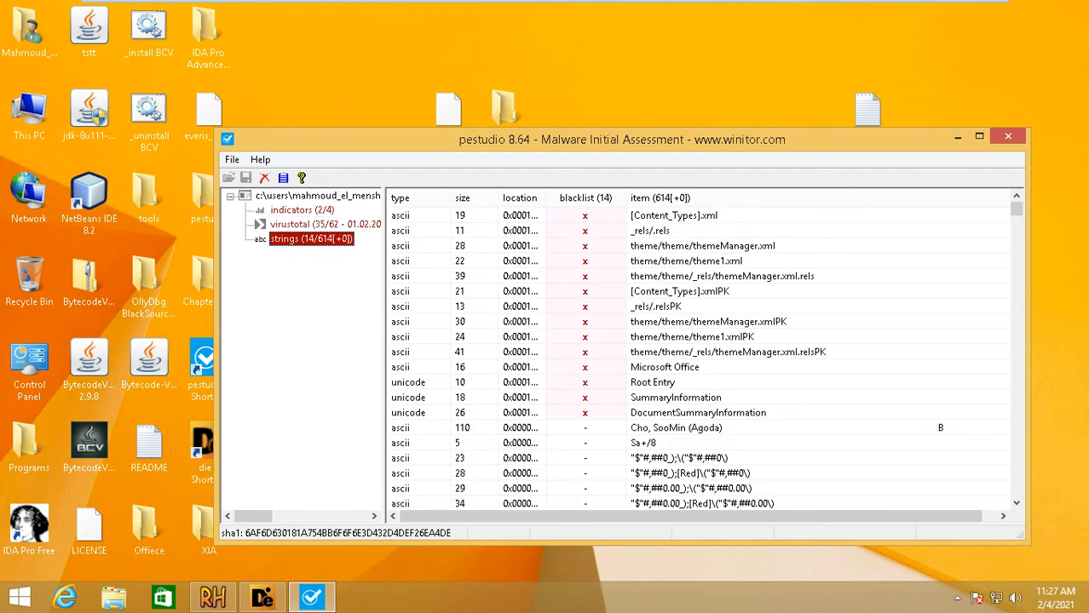
click(292, 210)
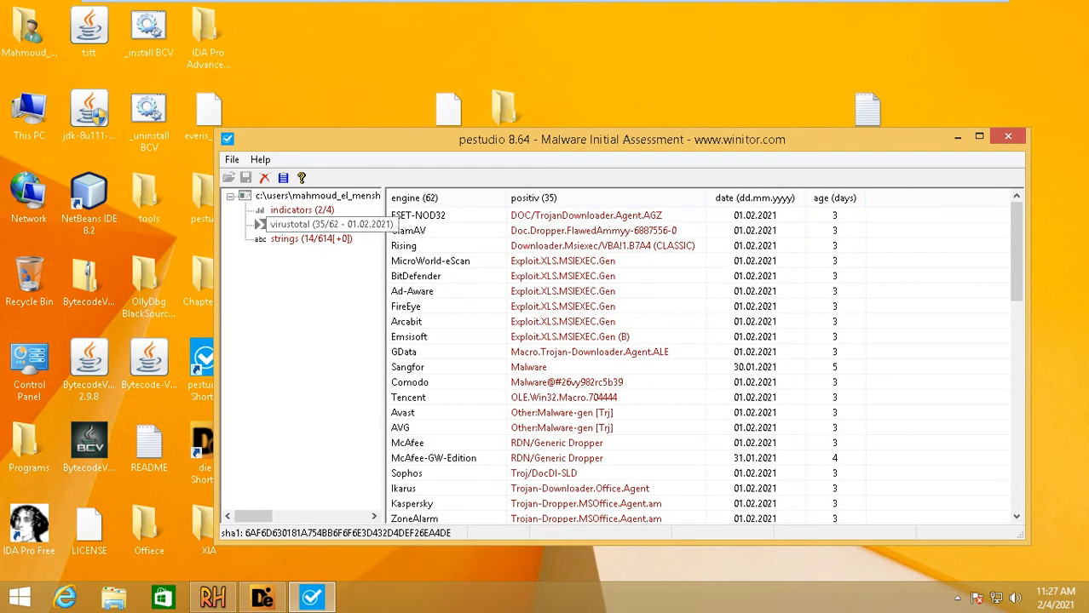
click(324, 224)
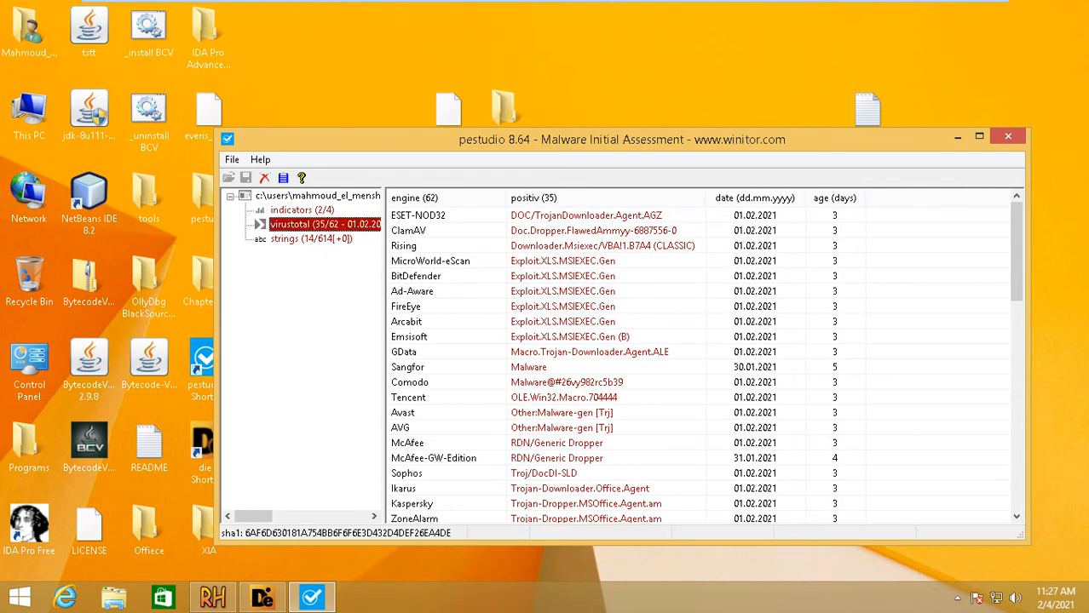
Maximize the strings list and scroll to the msiexec command fetching from 185.128.213.12
click(285, 238)
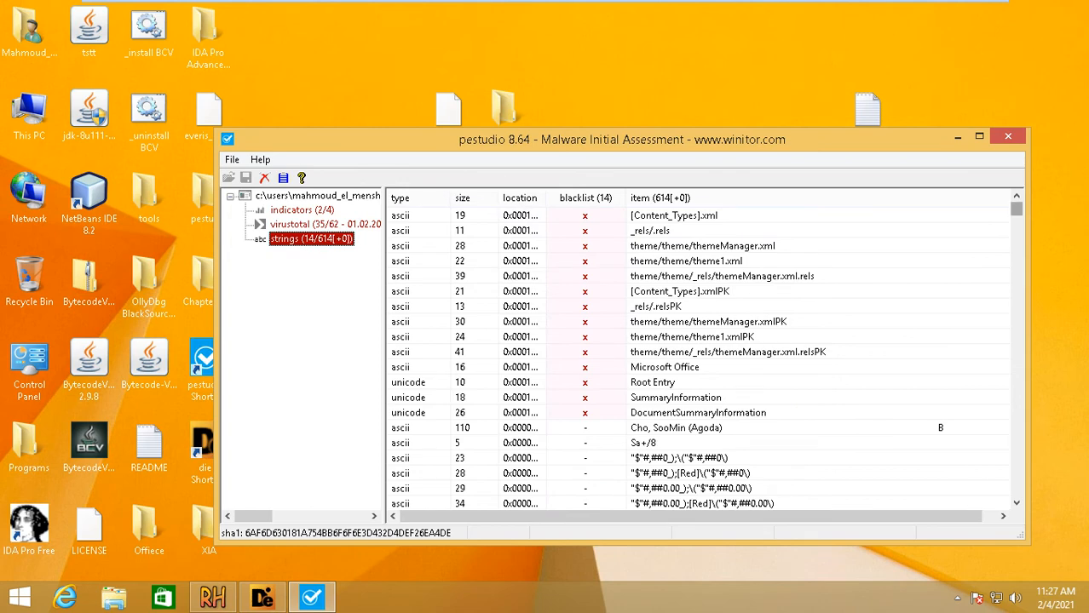
click(979, 135)
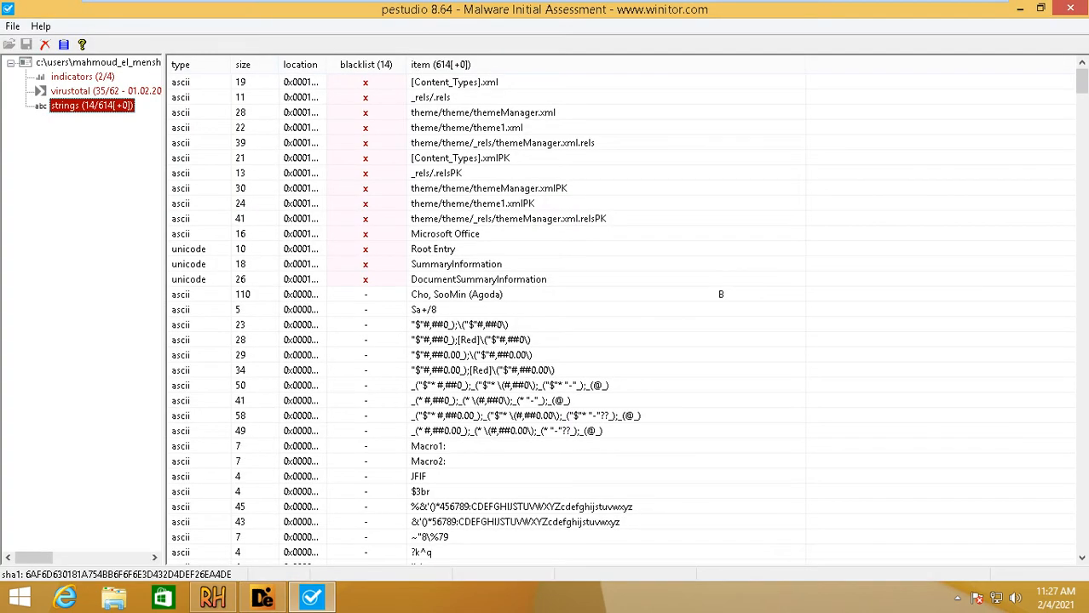
scroll(down, 3)
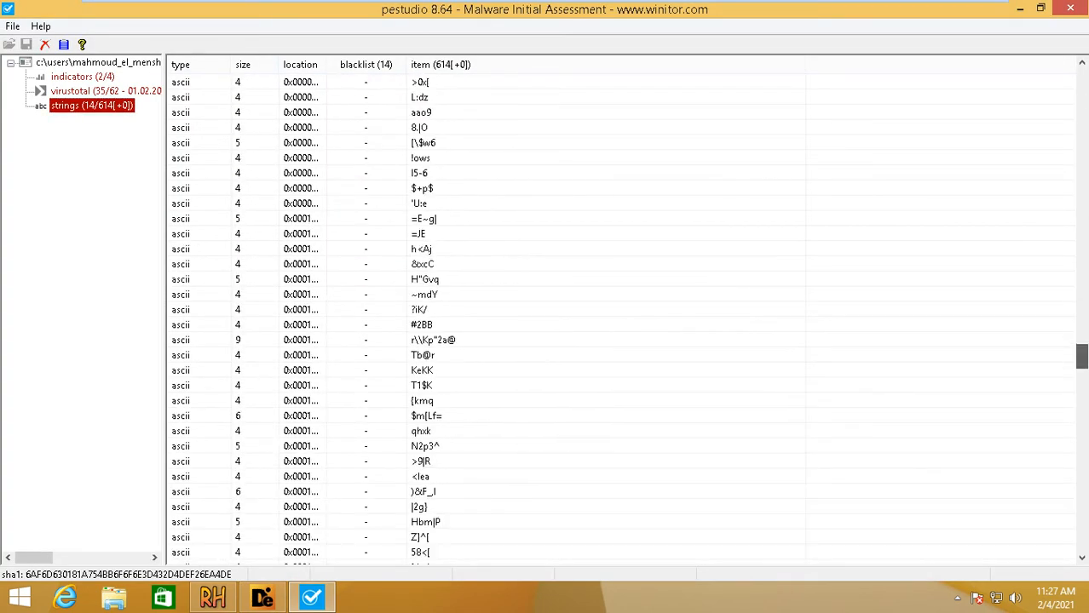
scroll(down, 3)
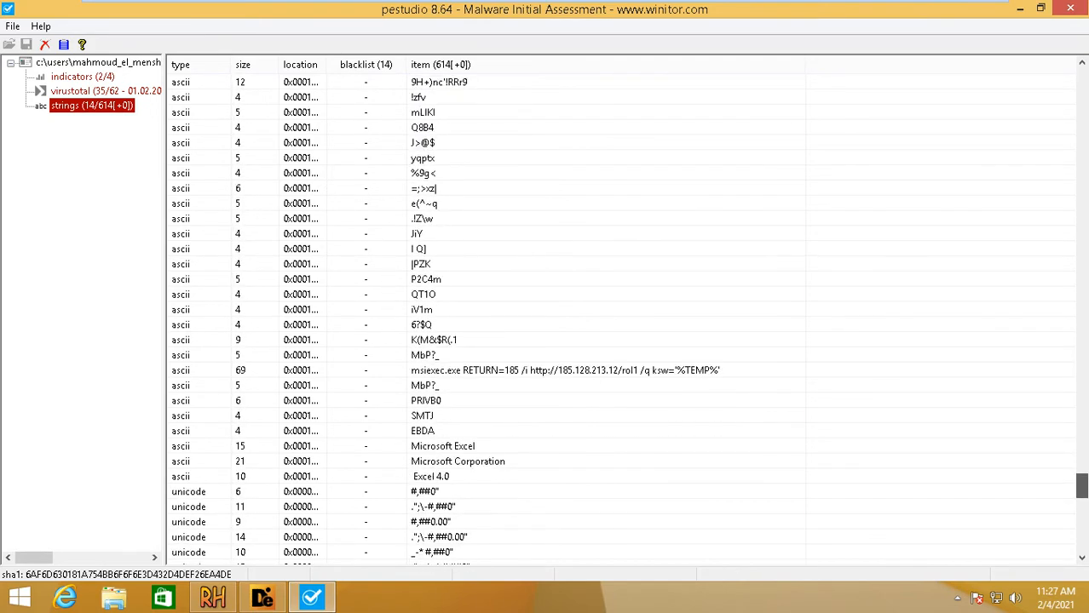
scroll(down, 3)
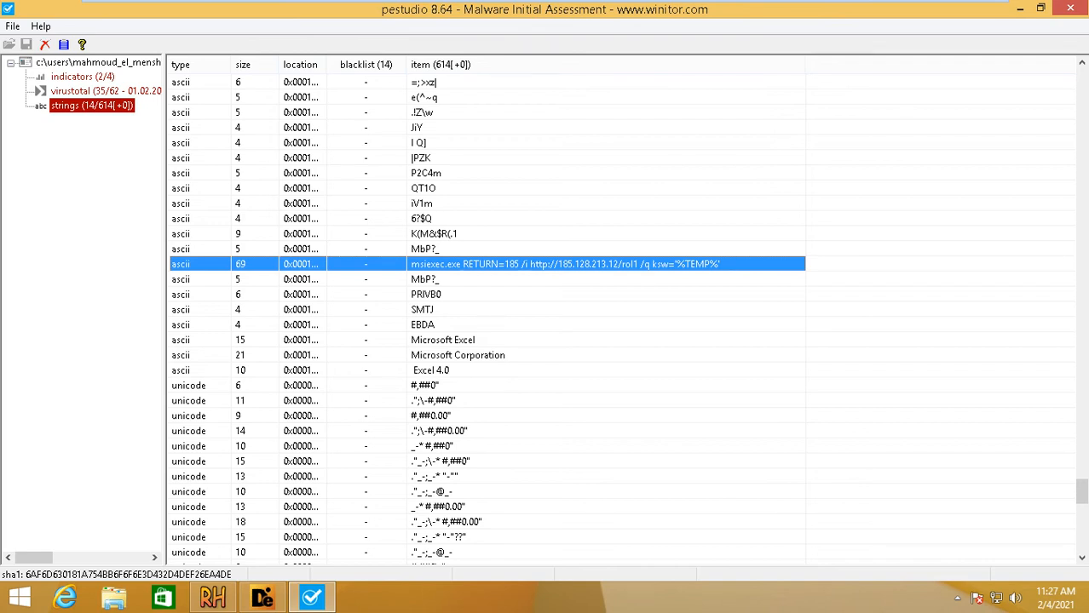
mouse_move(311, 597)
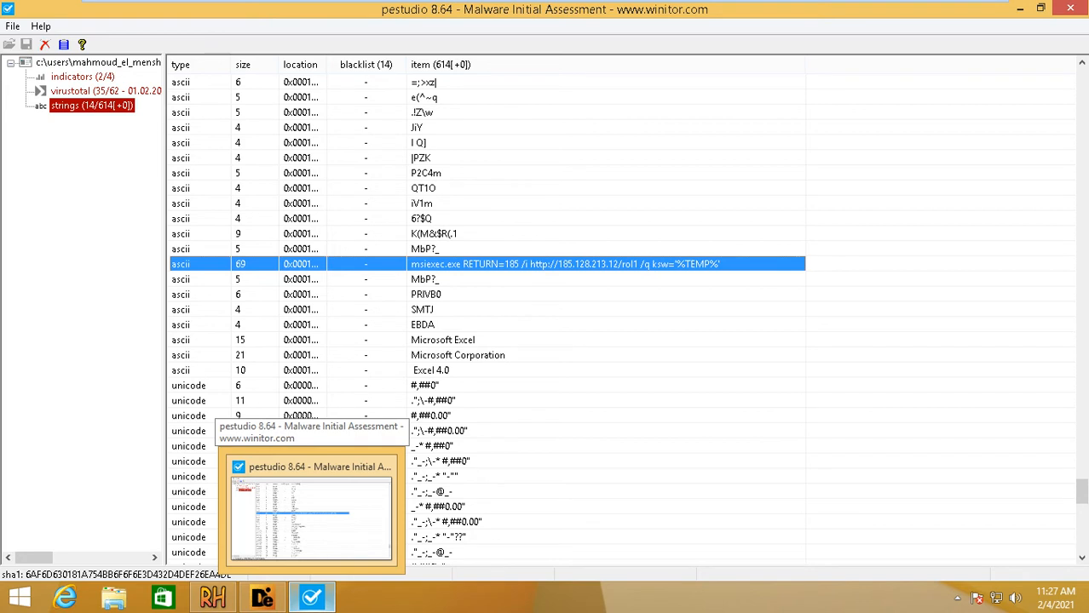
click(1041, 9)
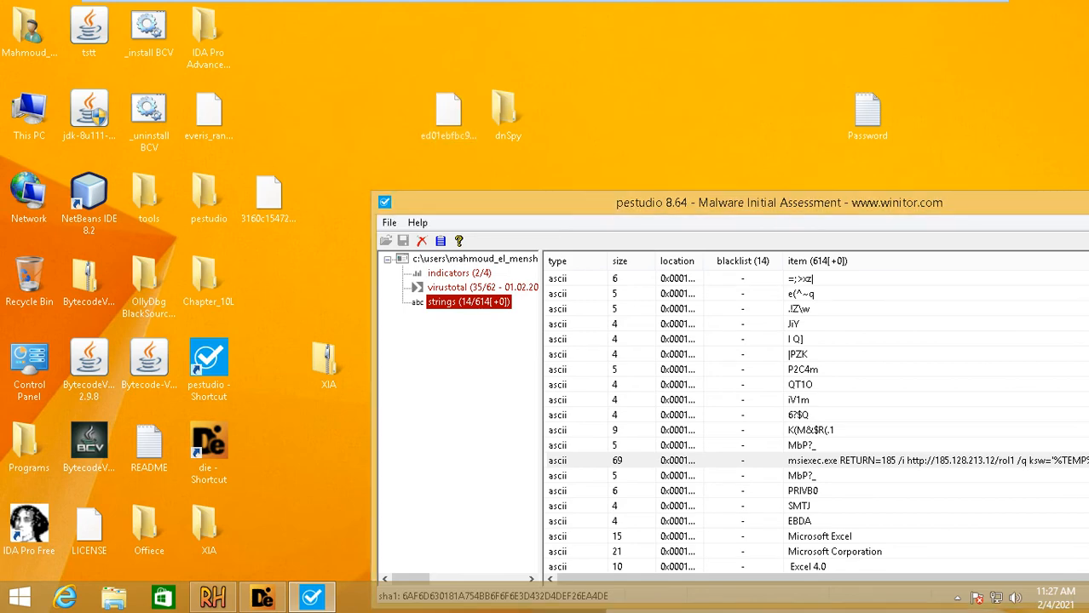
Load the DiskPart-labelled executable instead; check VirusTotal (n/a) and the DOS stub
click(421, 241)
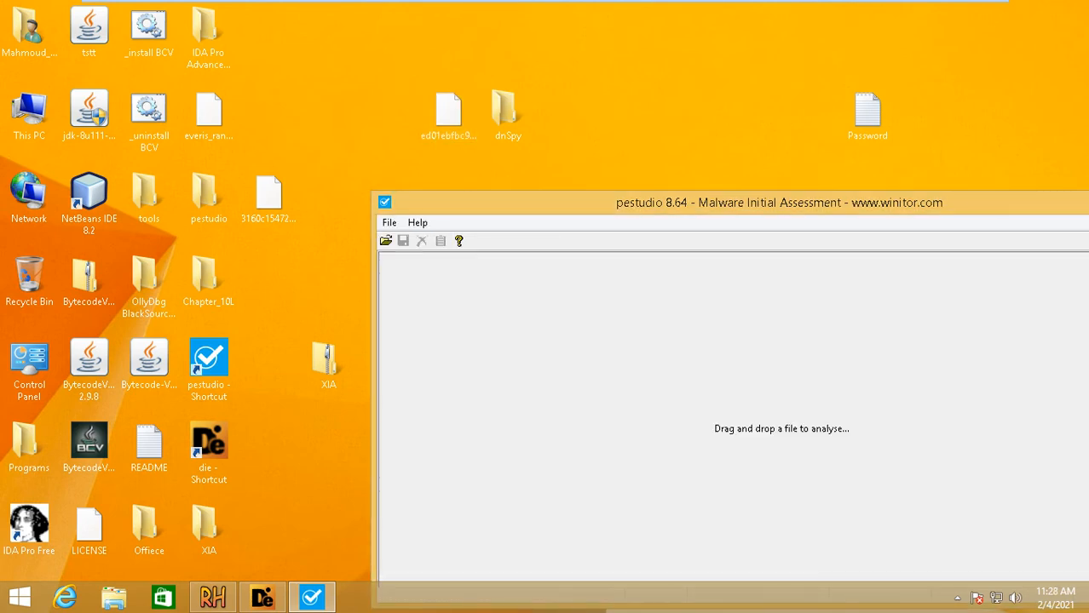
click(386, 241)
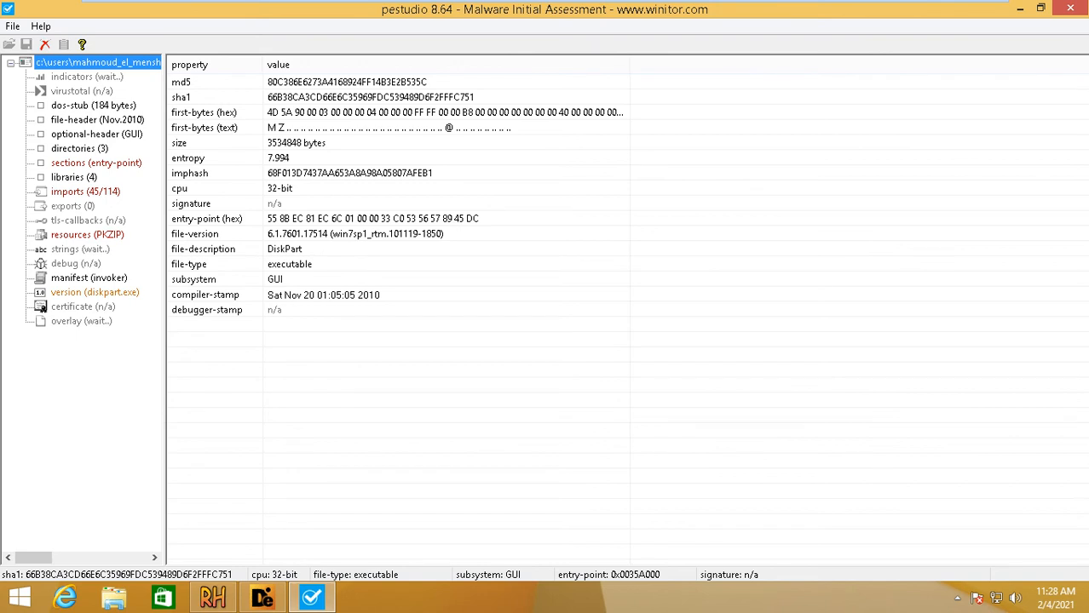
click(81, 91)
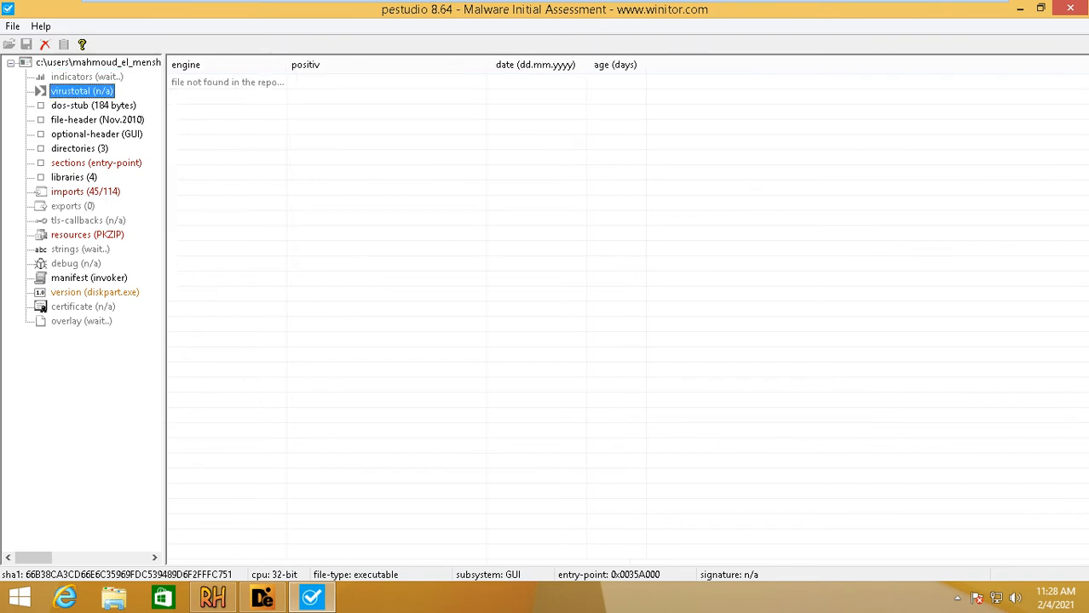
click(93, 104)
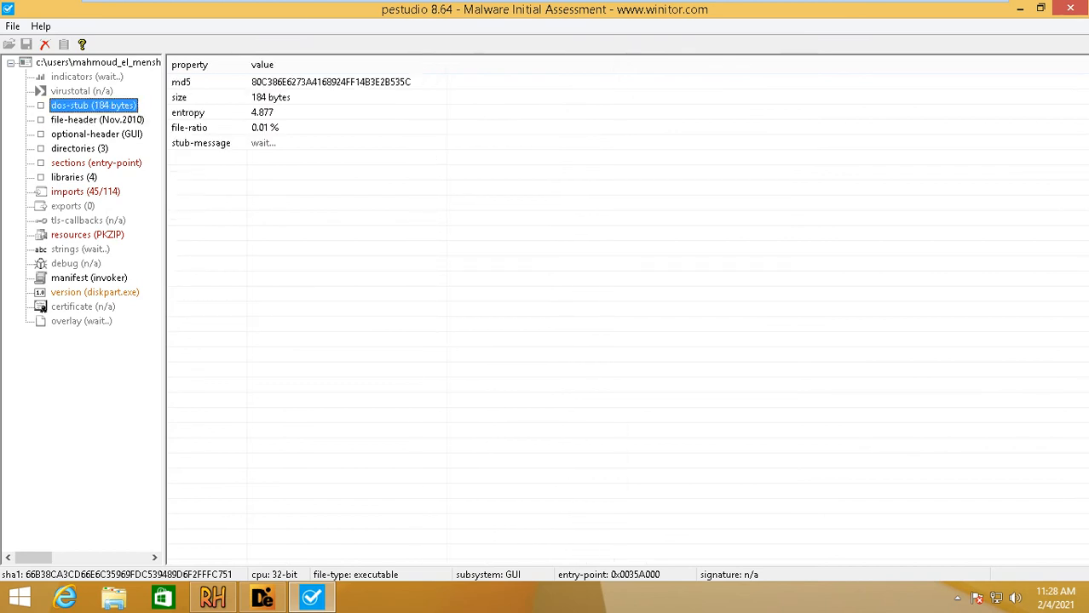
List imports, highlighting GetFileAttributesW/A, LockResource, module file name lookup and VirtualProtect
click(86, 191)
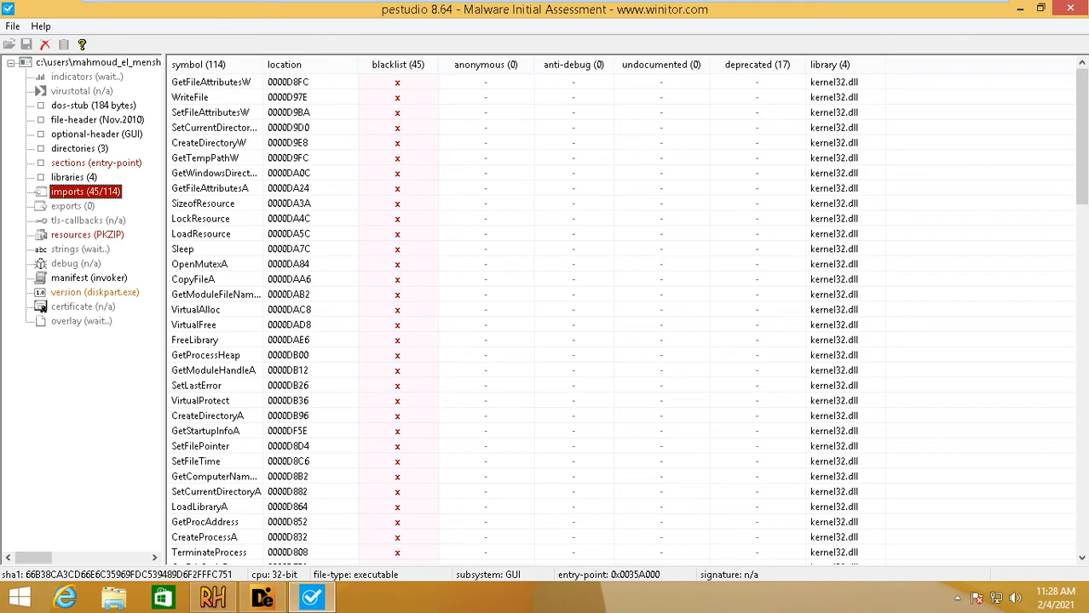
click(189, 97)
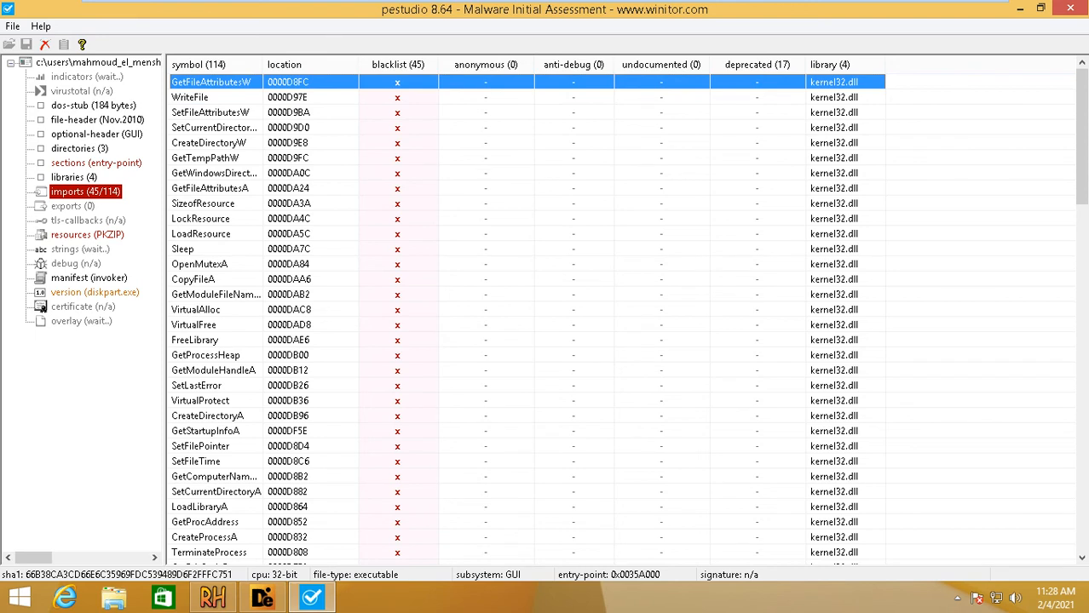
click(211, 187)
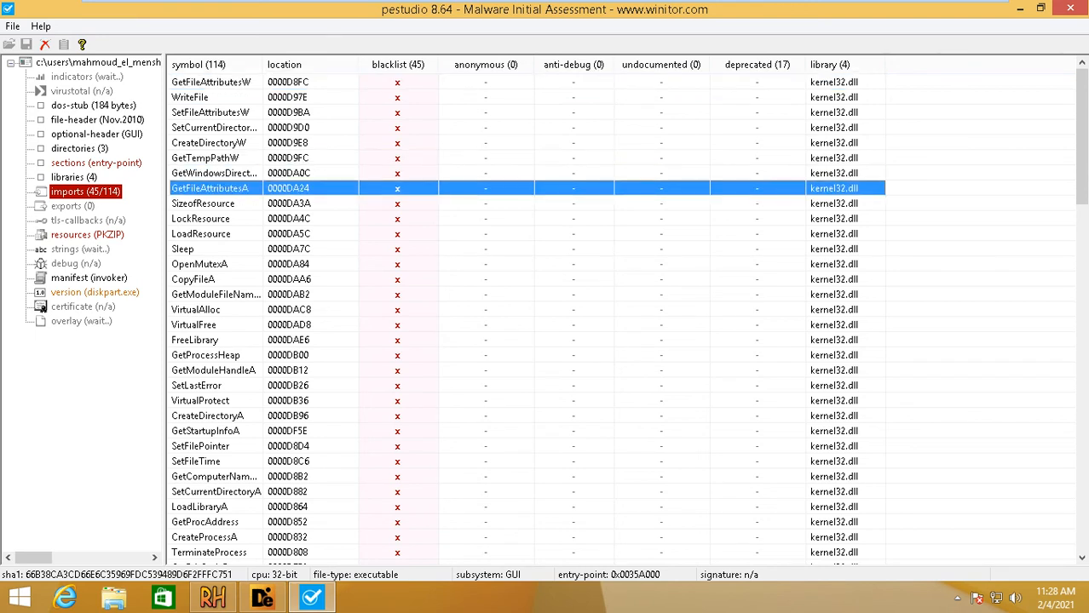
click(201, 218)
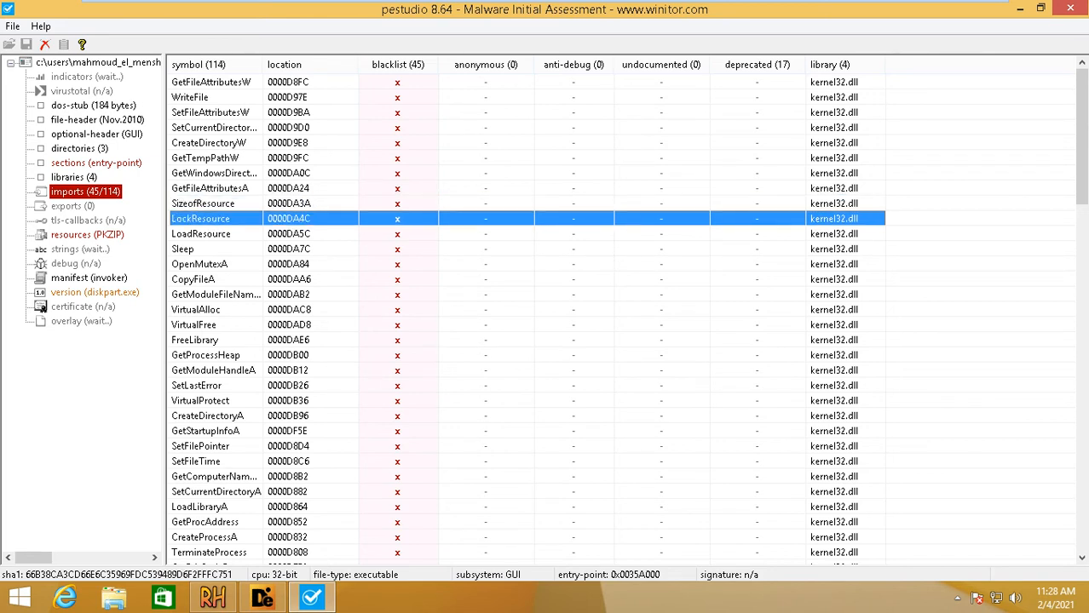
click(215, 294)
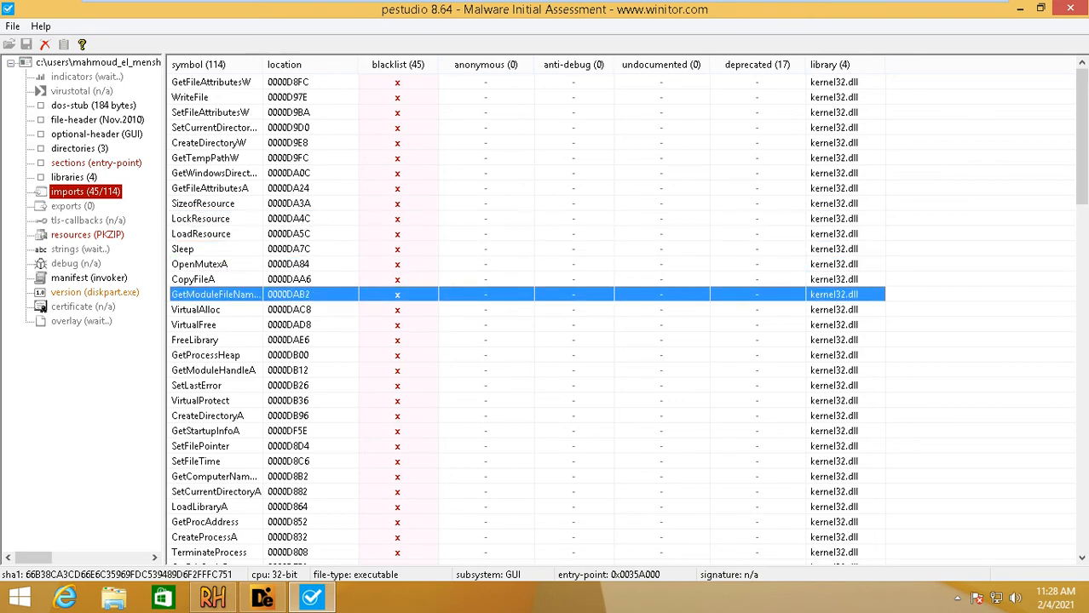
click(200, 401)
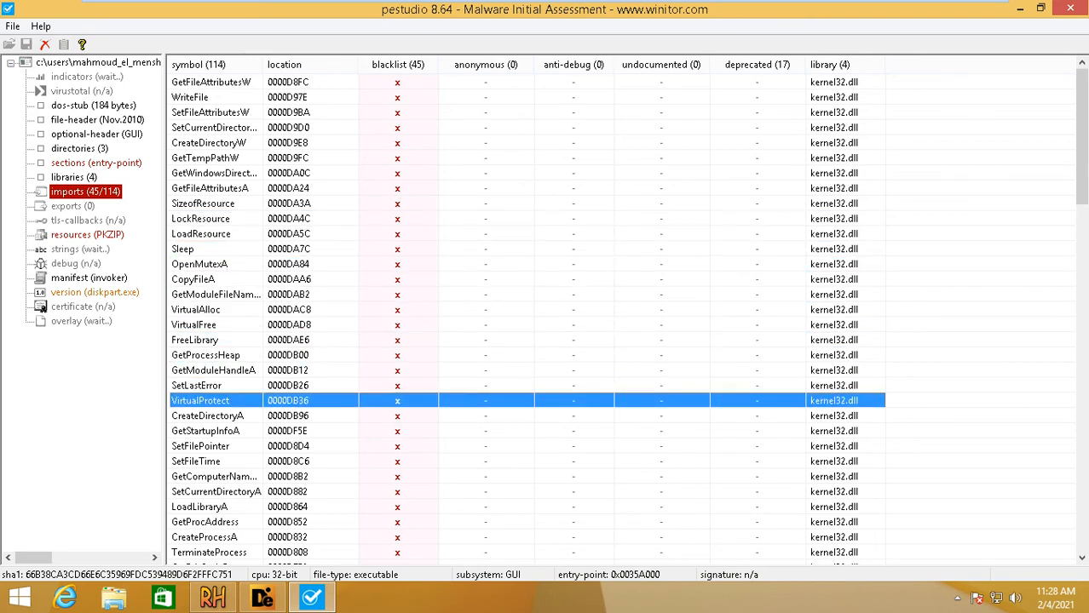
Scroll further through imports, highlighting blacklisted CloseServiceHandle and OpenServiceA
scroll(down, 3)
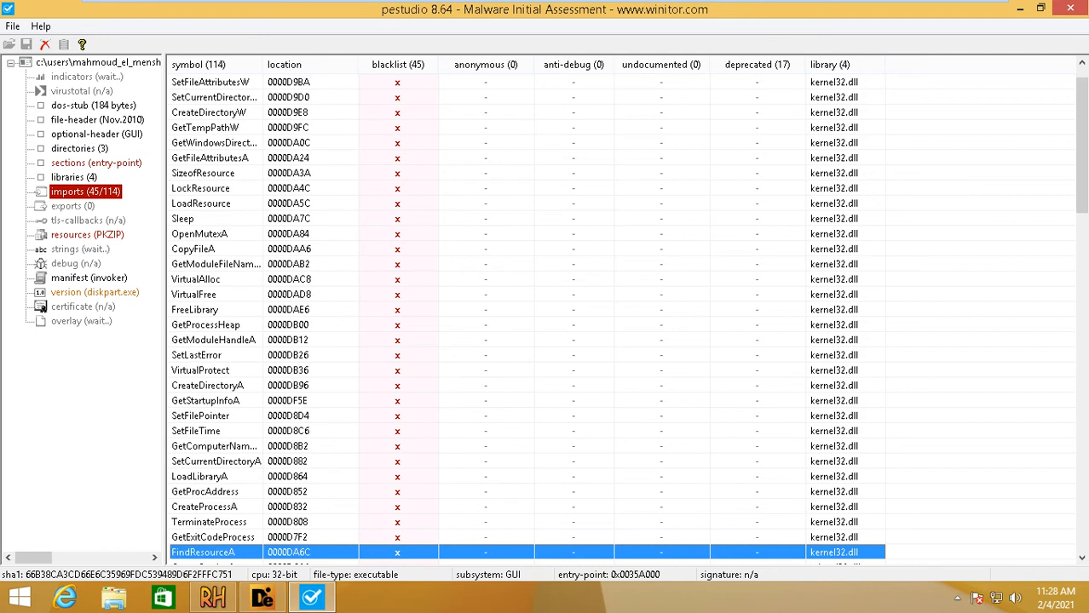
scroll(down, 3)
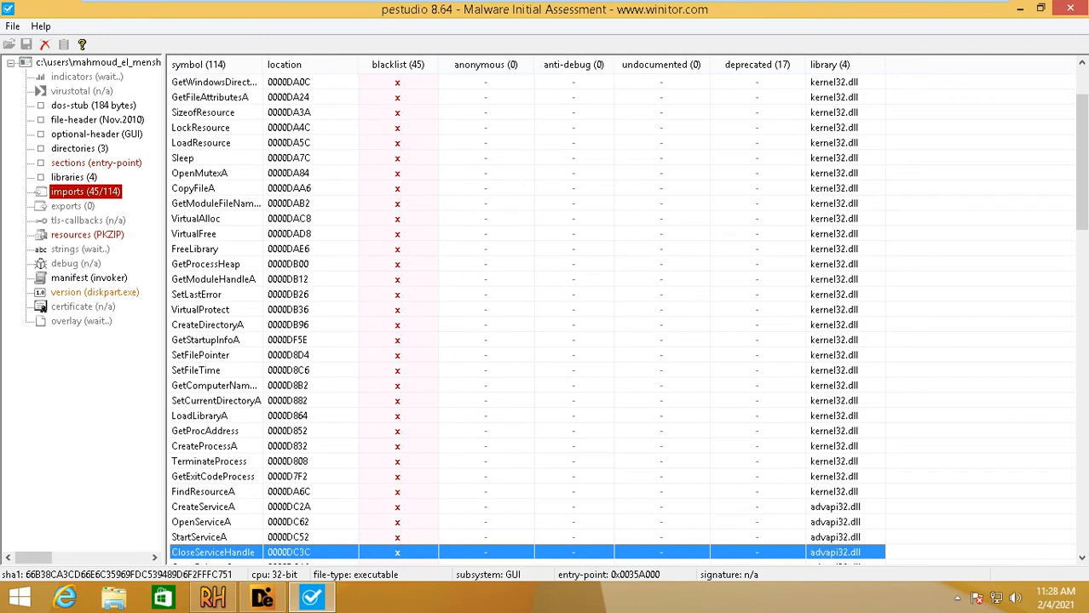
click(205, 446)
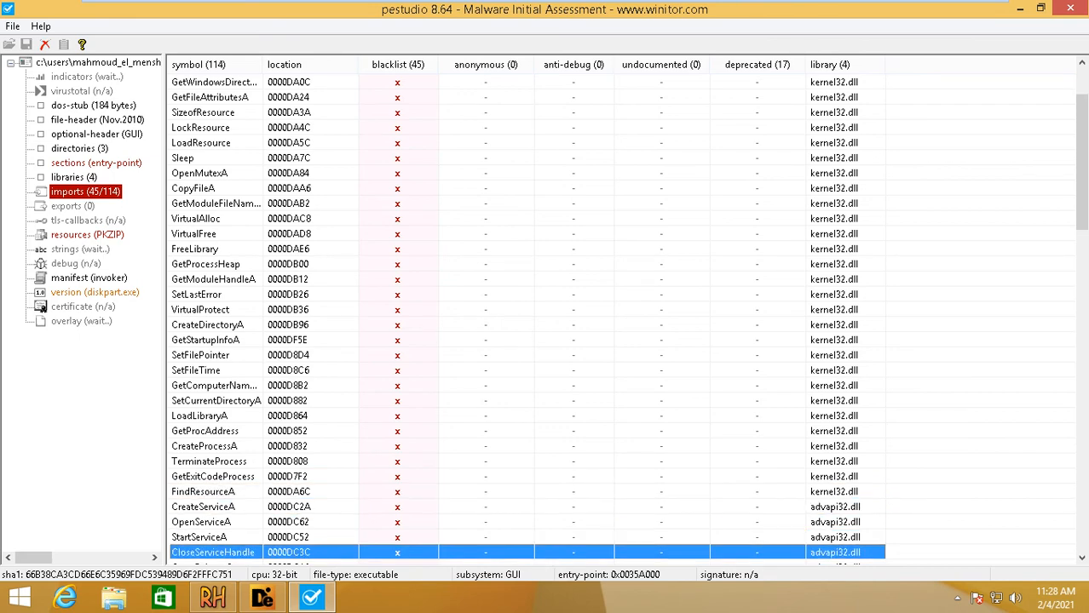
click(205, 522)
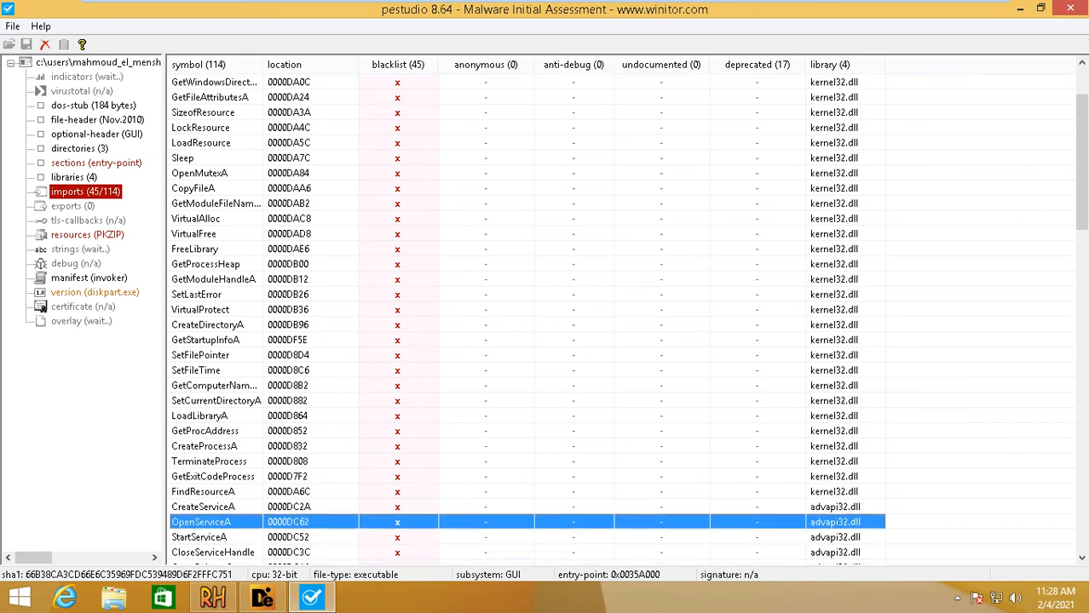
scroll(down, 3)
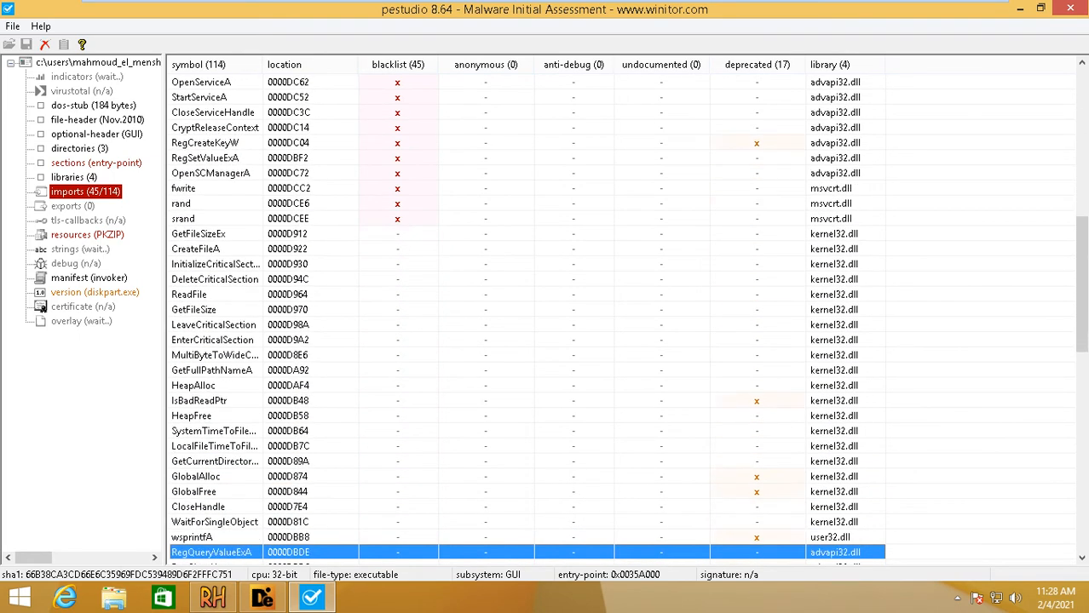
scroll(down, 3)
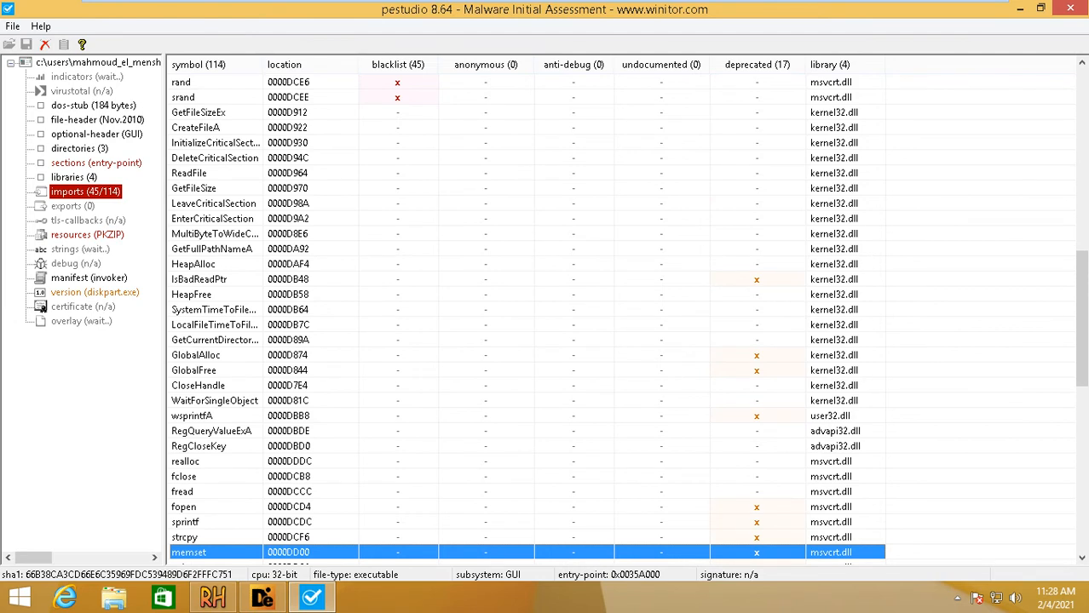
scroll(down, 3)
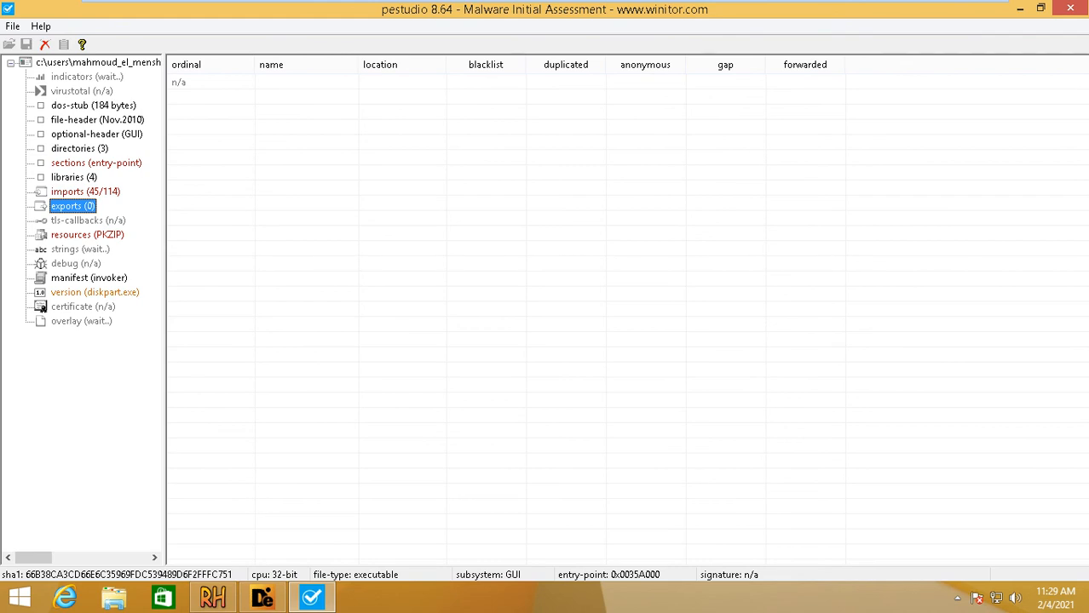
Review the PKZIP XIA resource, empty strings, manifest XML, DiskPart version info and optional header
click(87, 234)
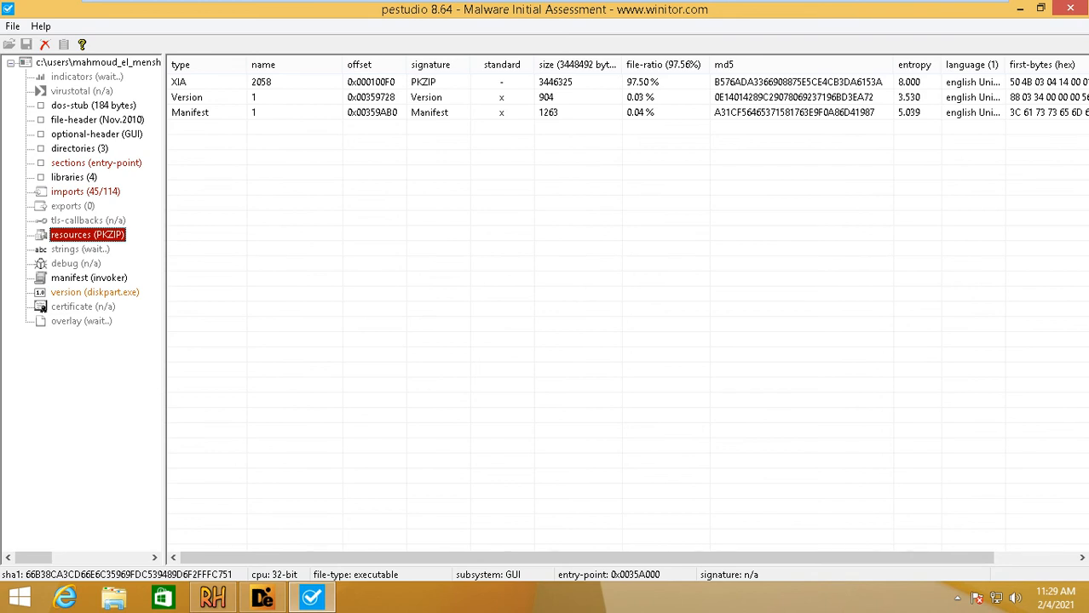
click(79, 249)
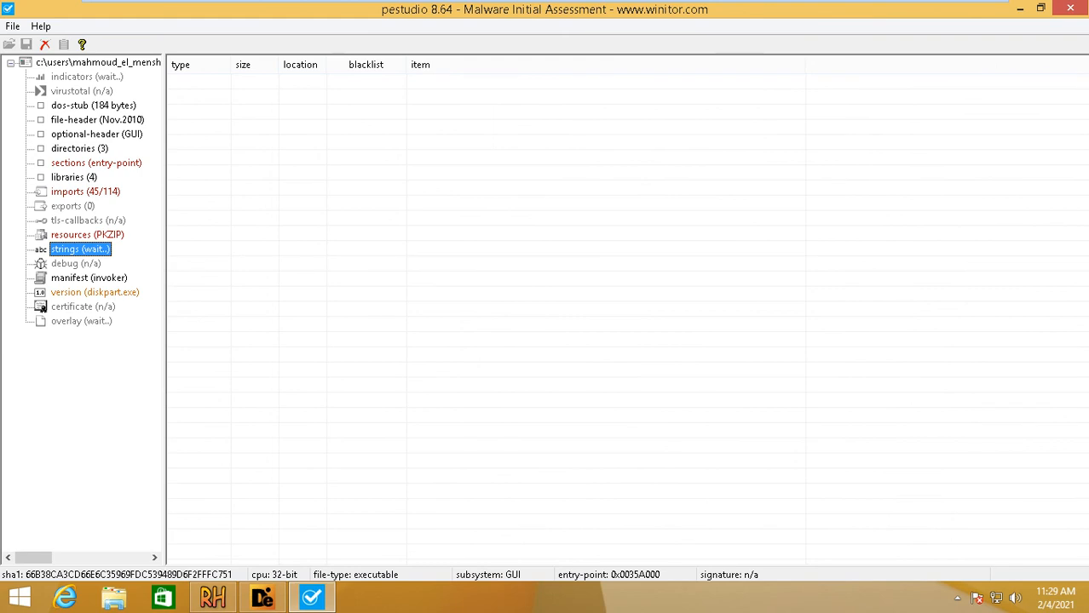
click(88, 278)
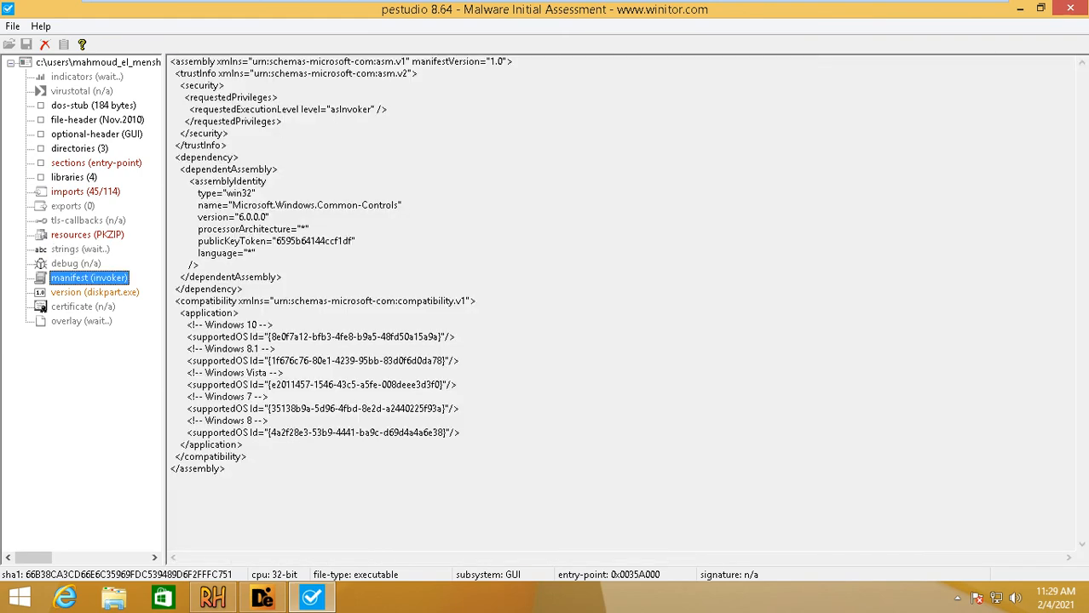
click(95, 292)
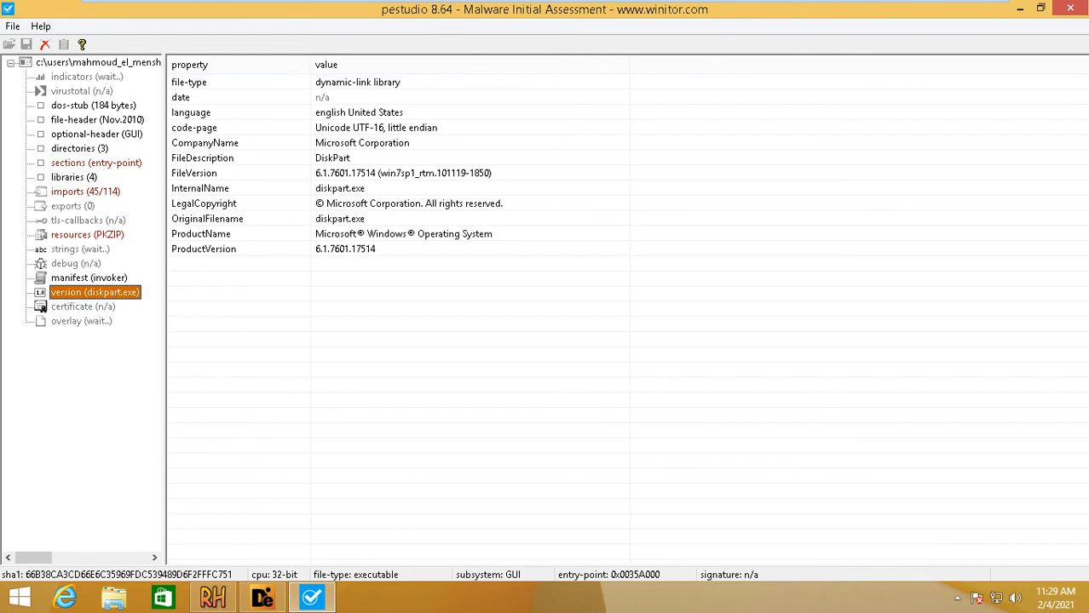
click(96, 134)
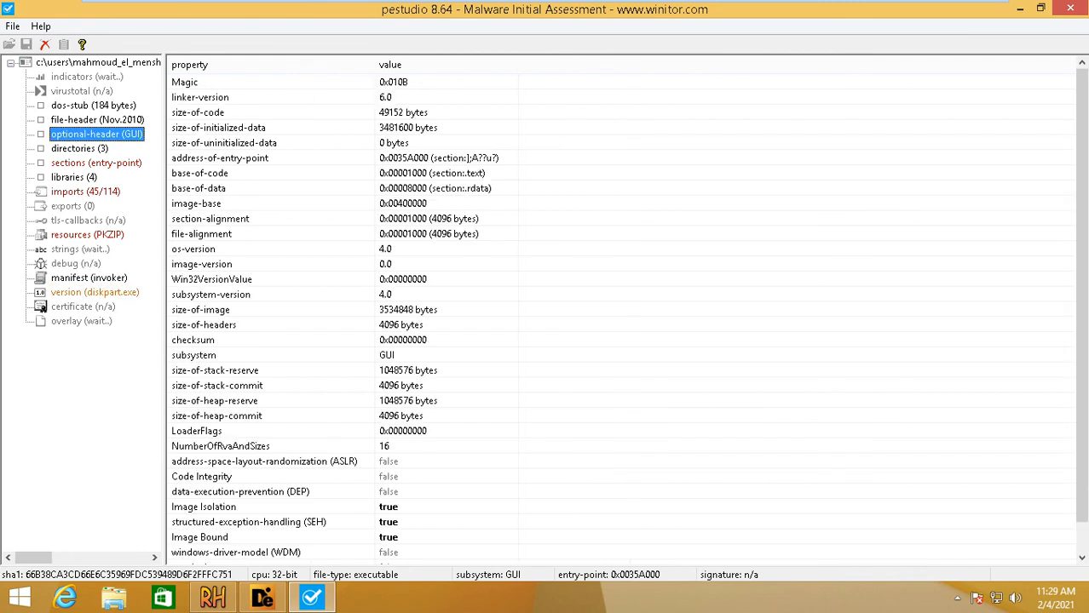